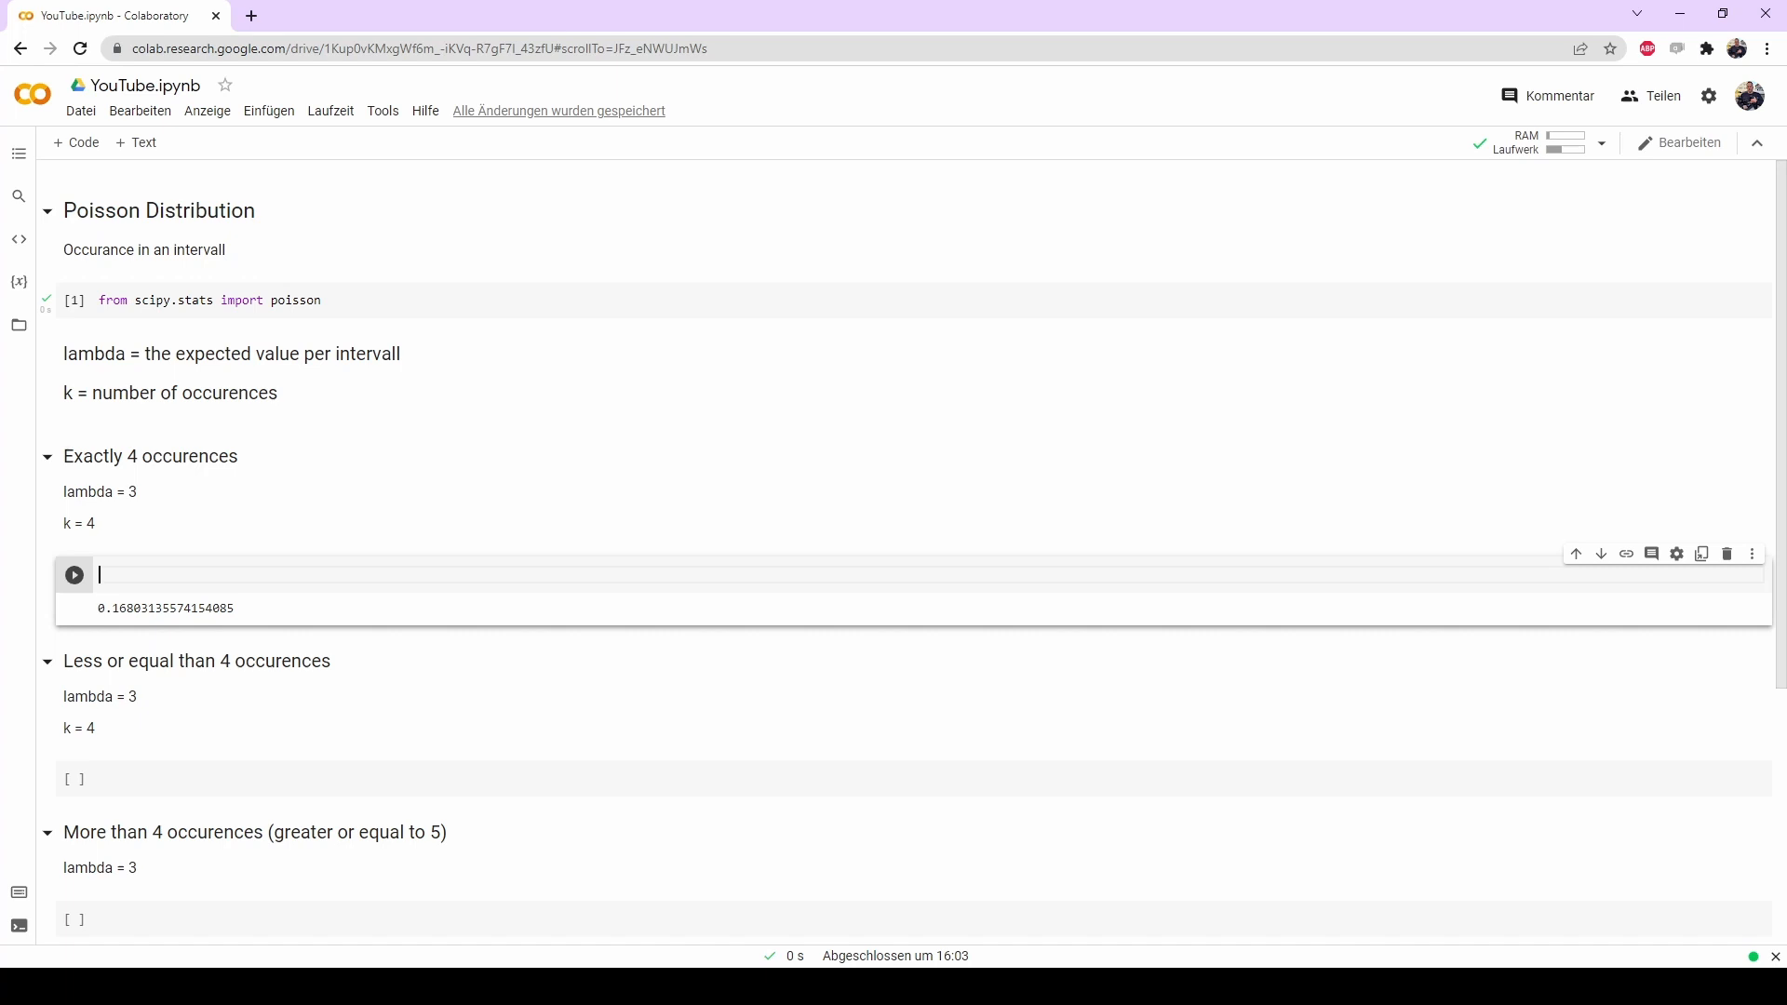
{"action": "mouse_move", "coordinate": [199, 282]}
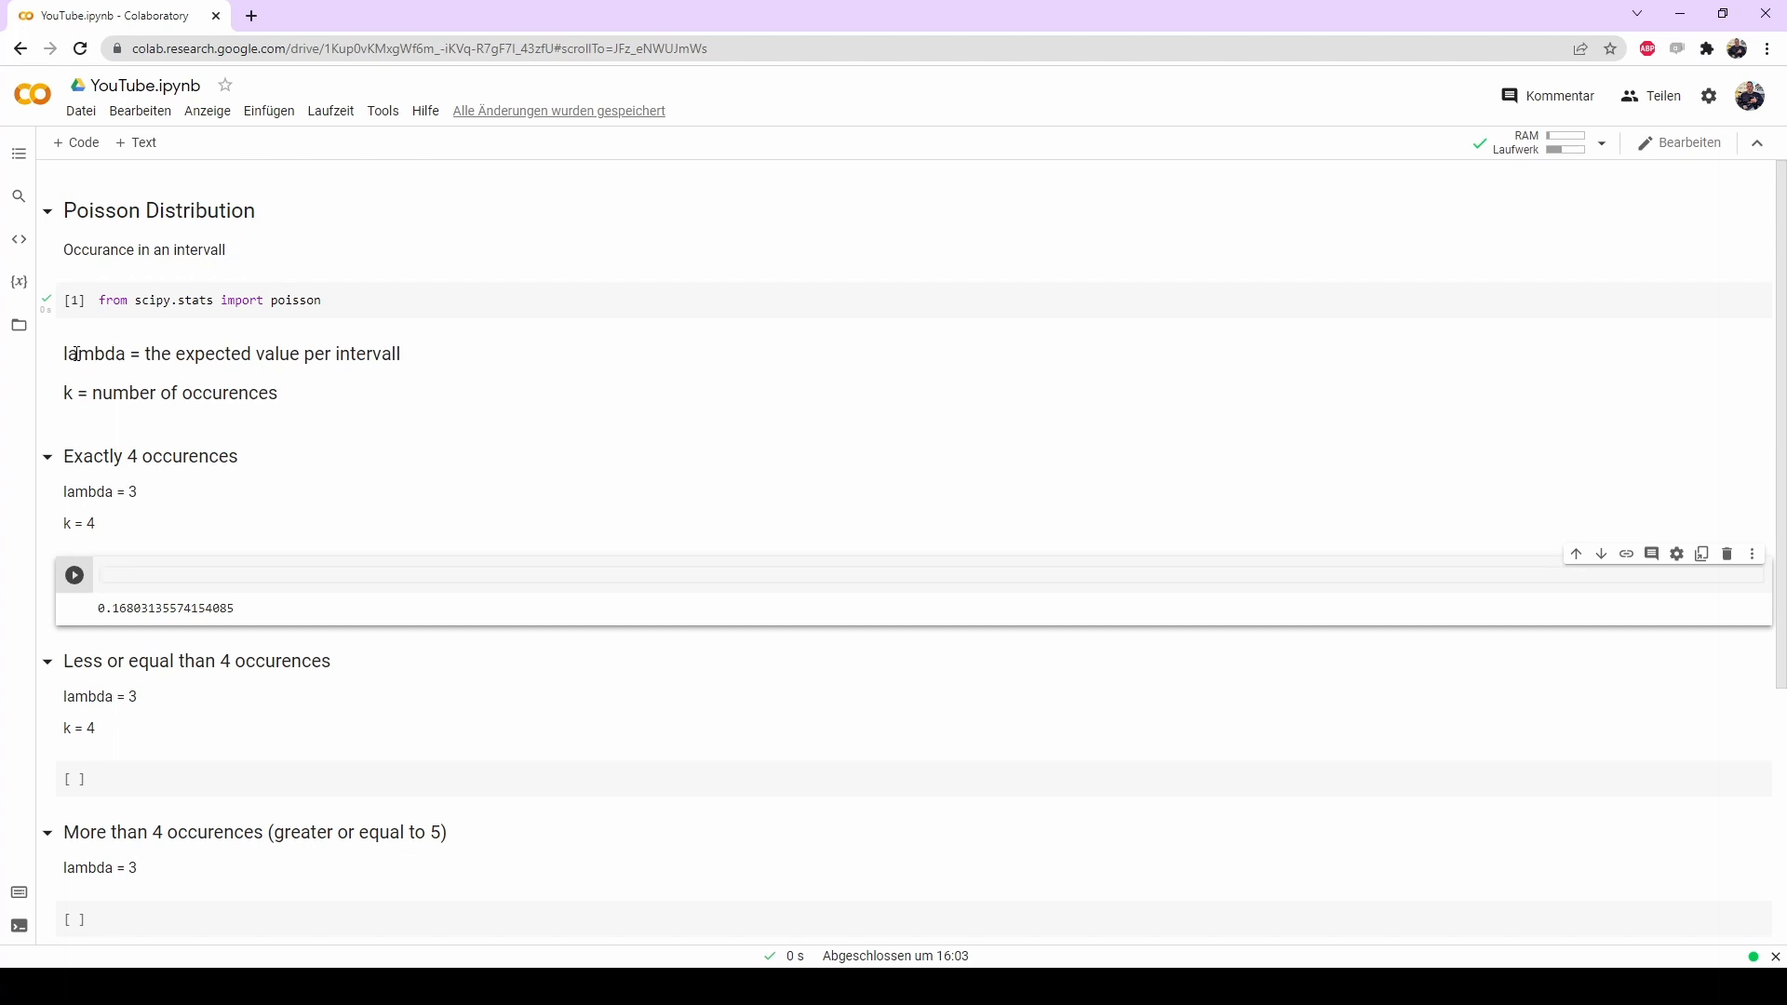
{"action": "mouse_move", "coordinate": [253, 357]}
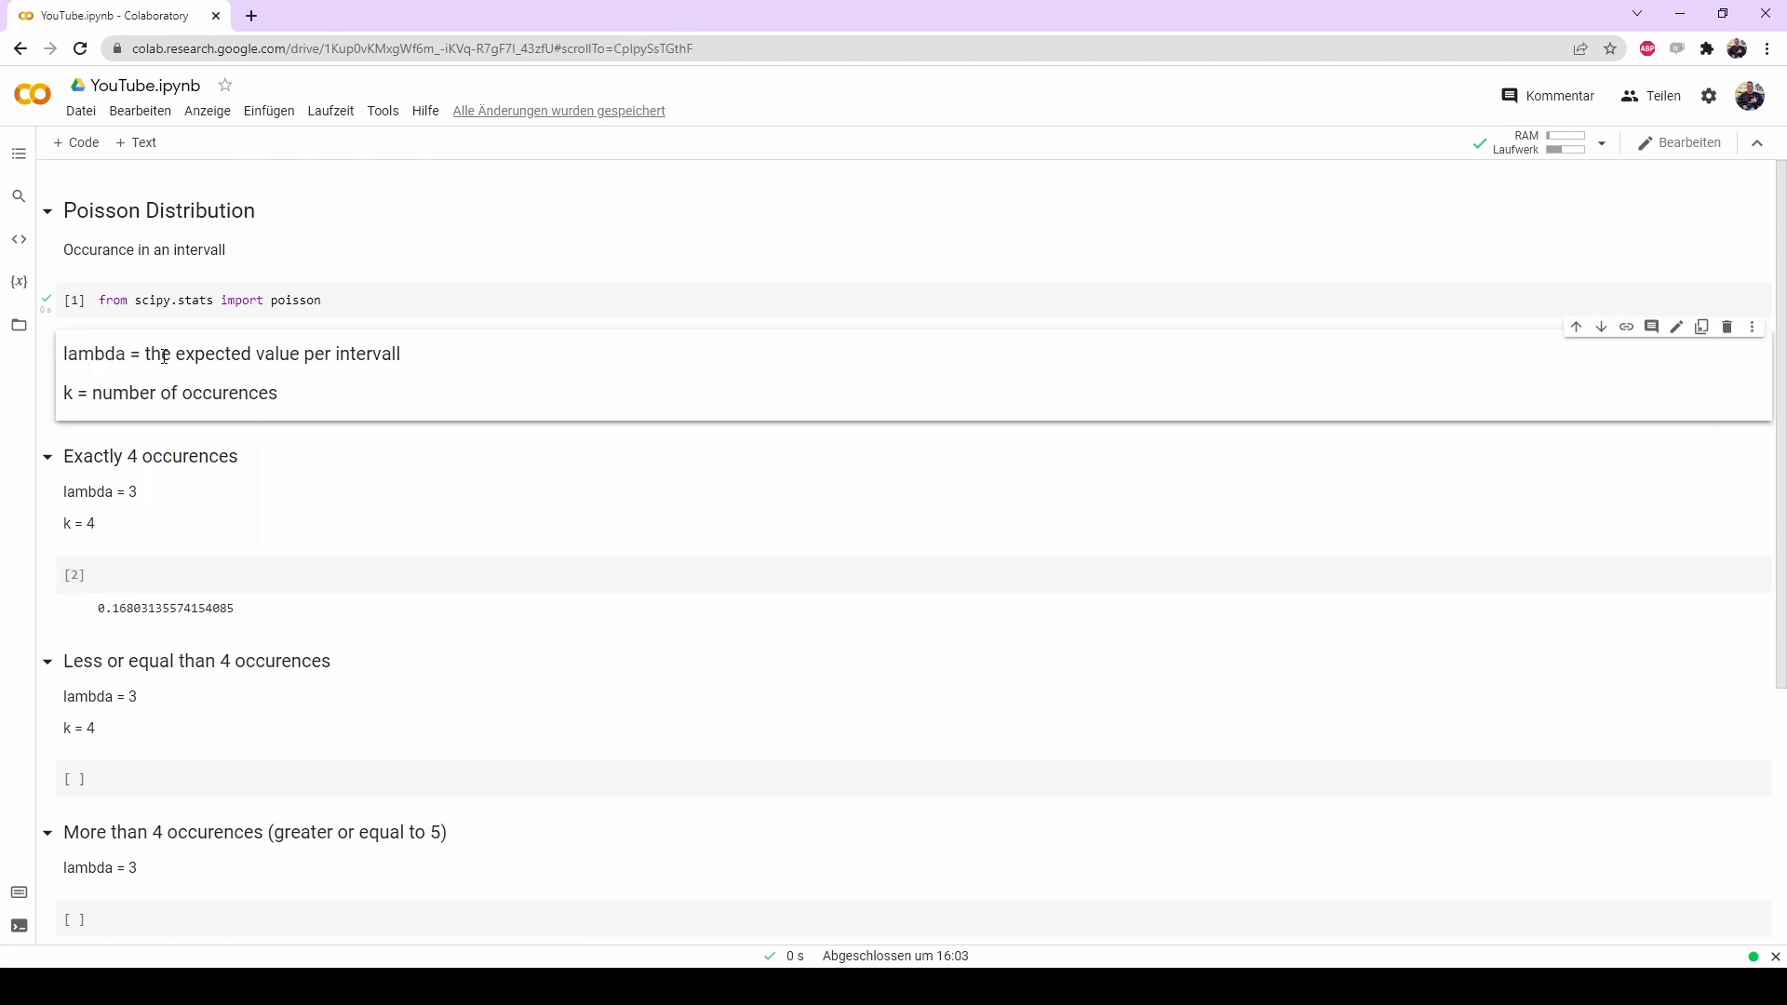
{"action": "mouse_move", "coordinate": [149, 383]}
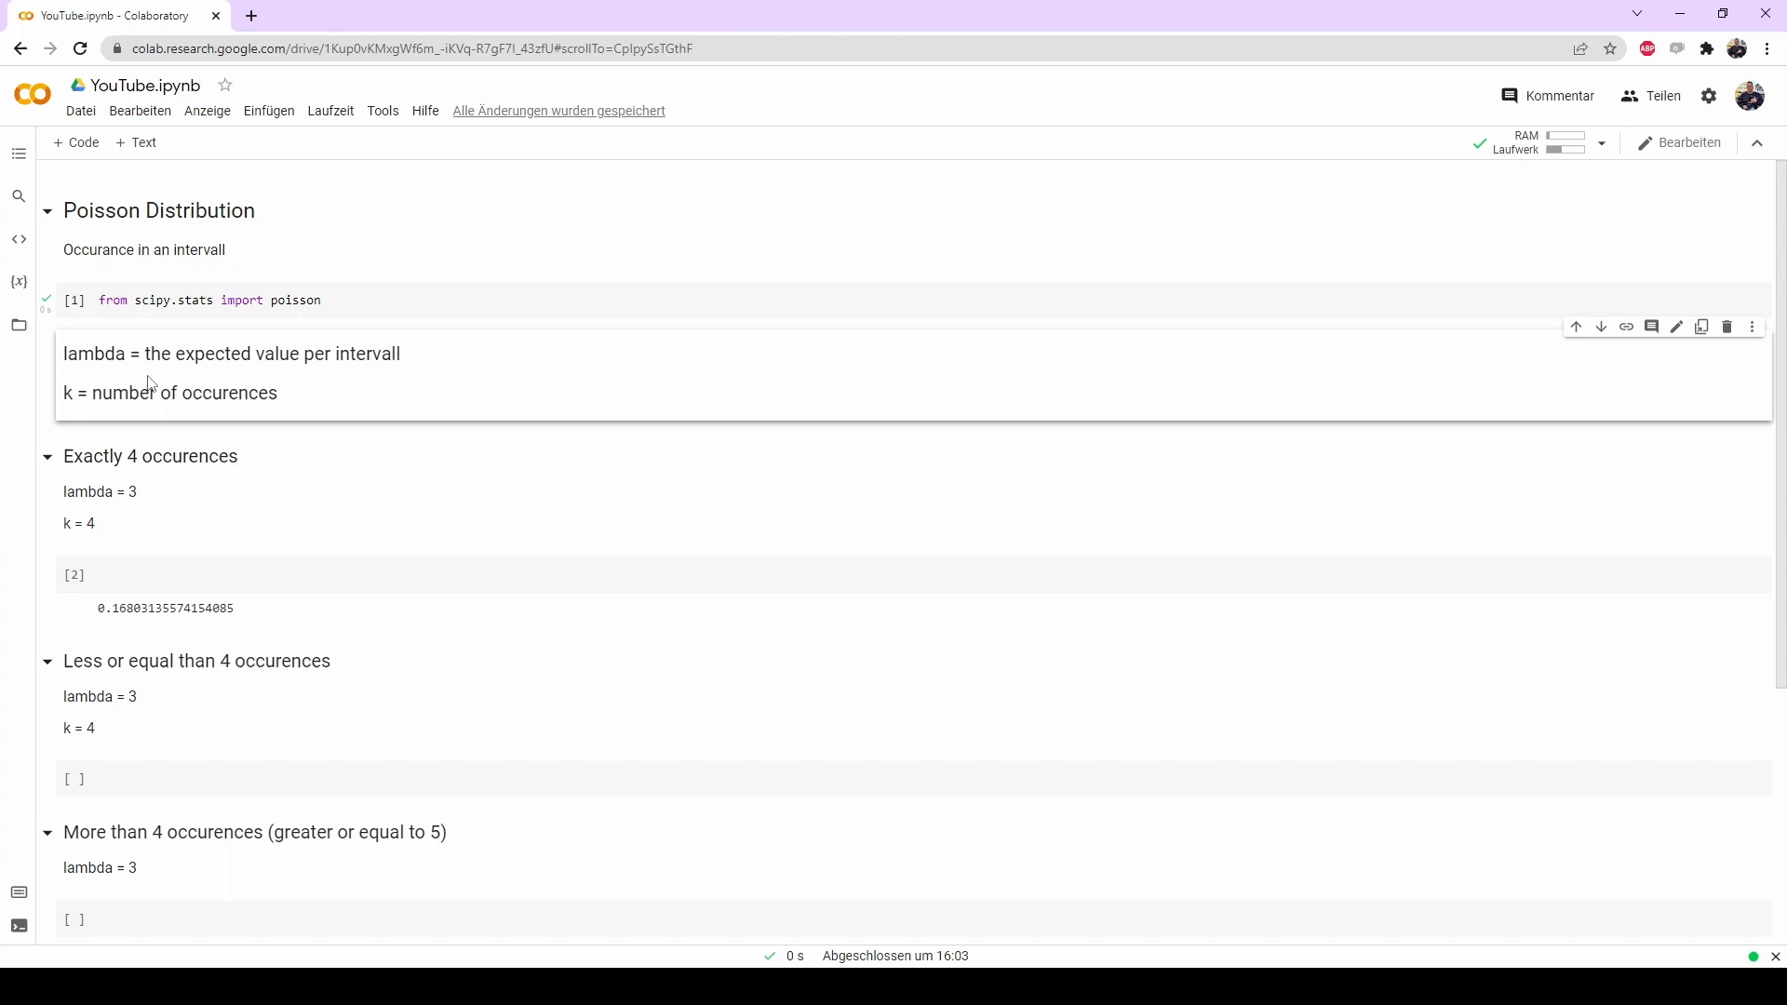
{"action": "mouse_move", "coordinate": [144, 378]}
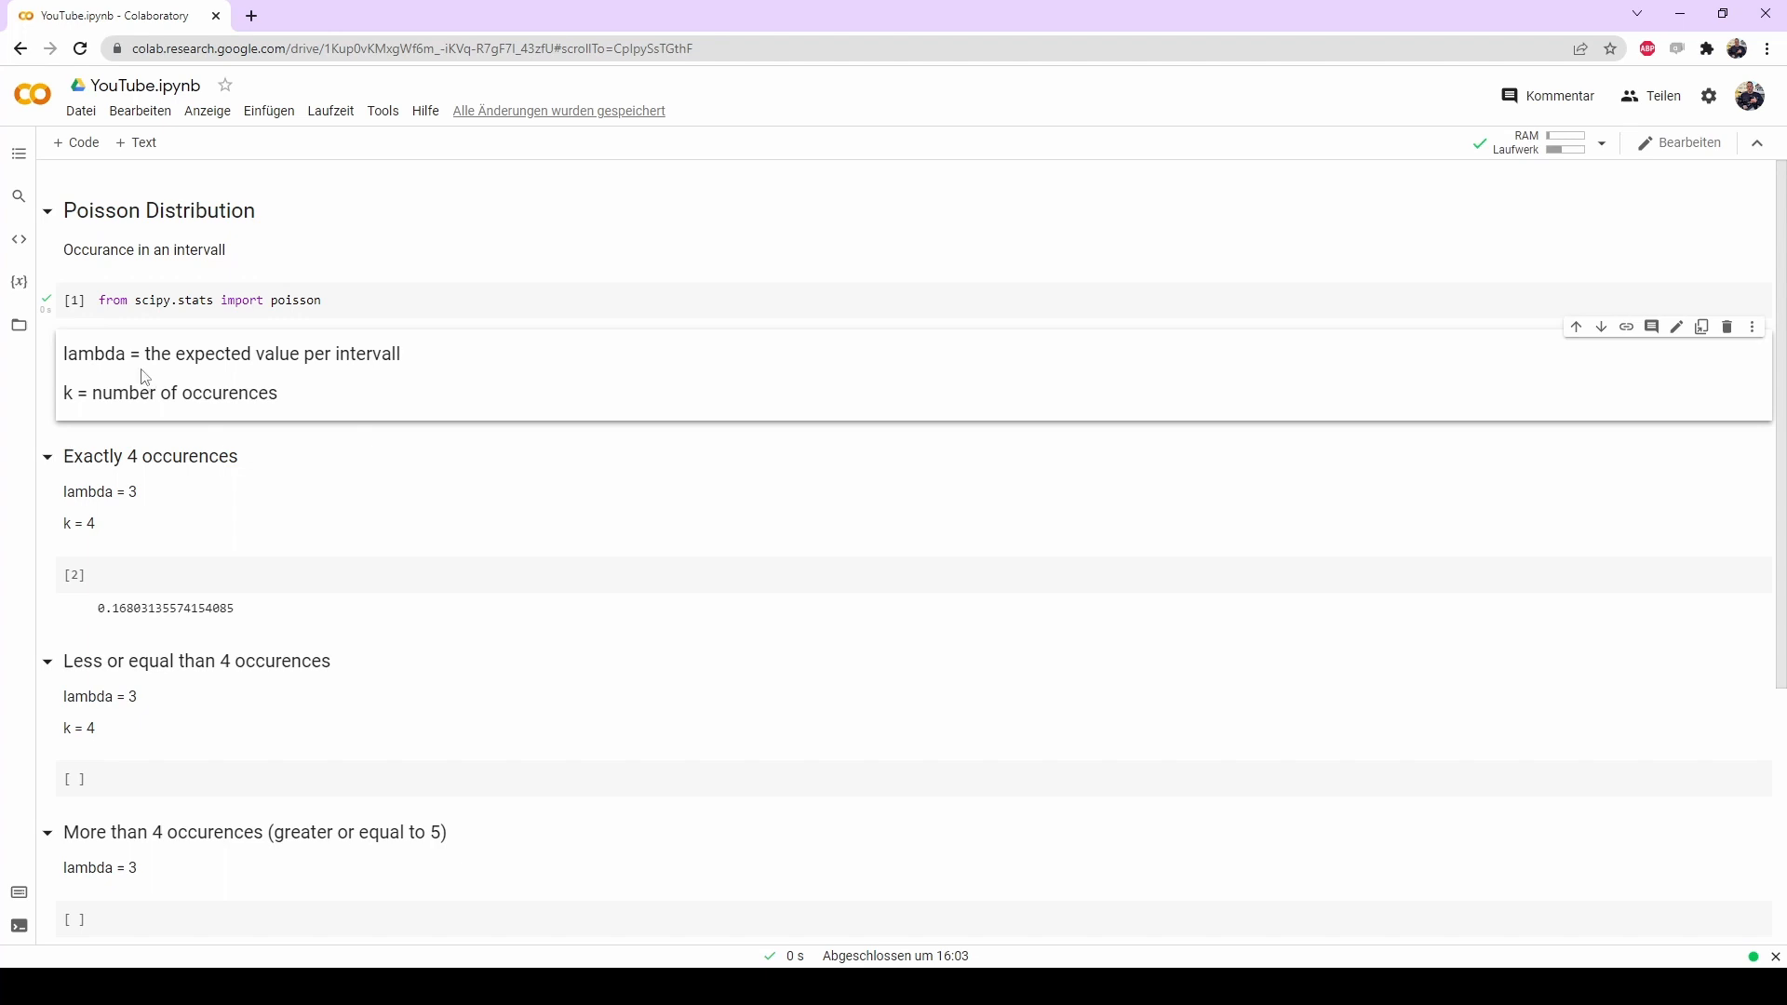
{"action": "mouse_move", "coordinate": [91, 393]}
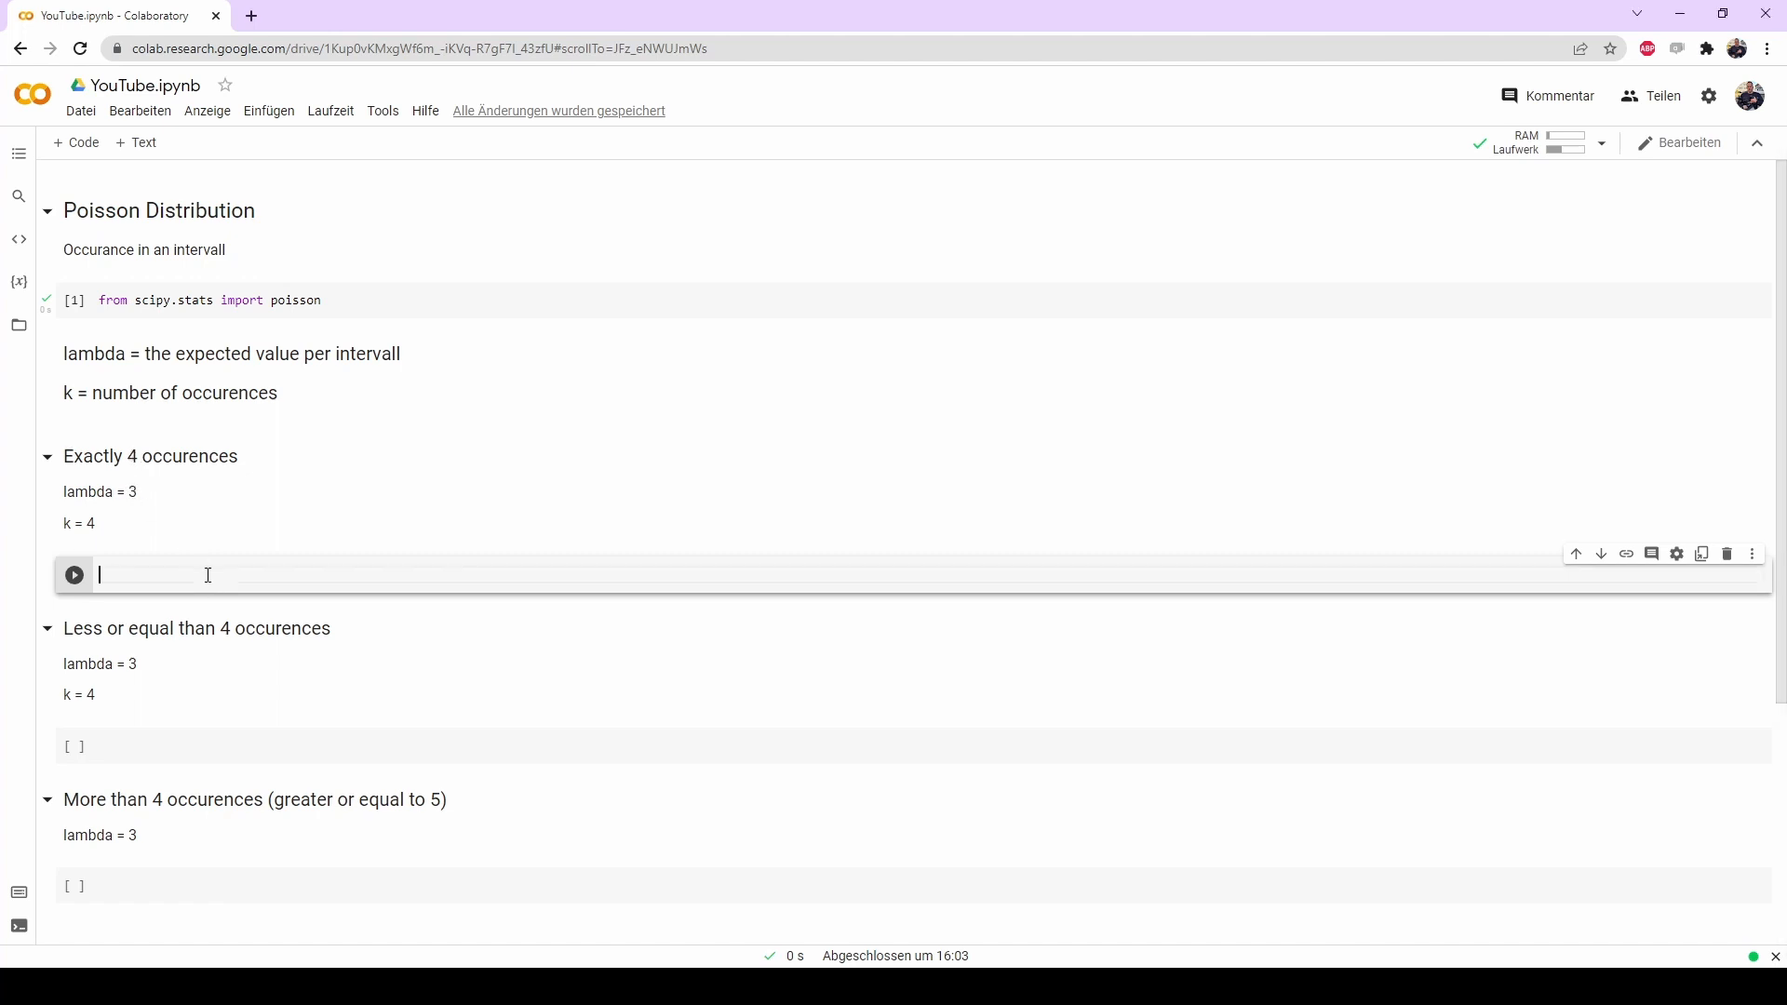
{"action": "mouse_move", "coordinate": [456, 443]}
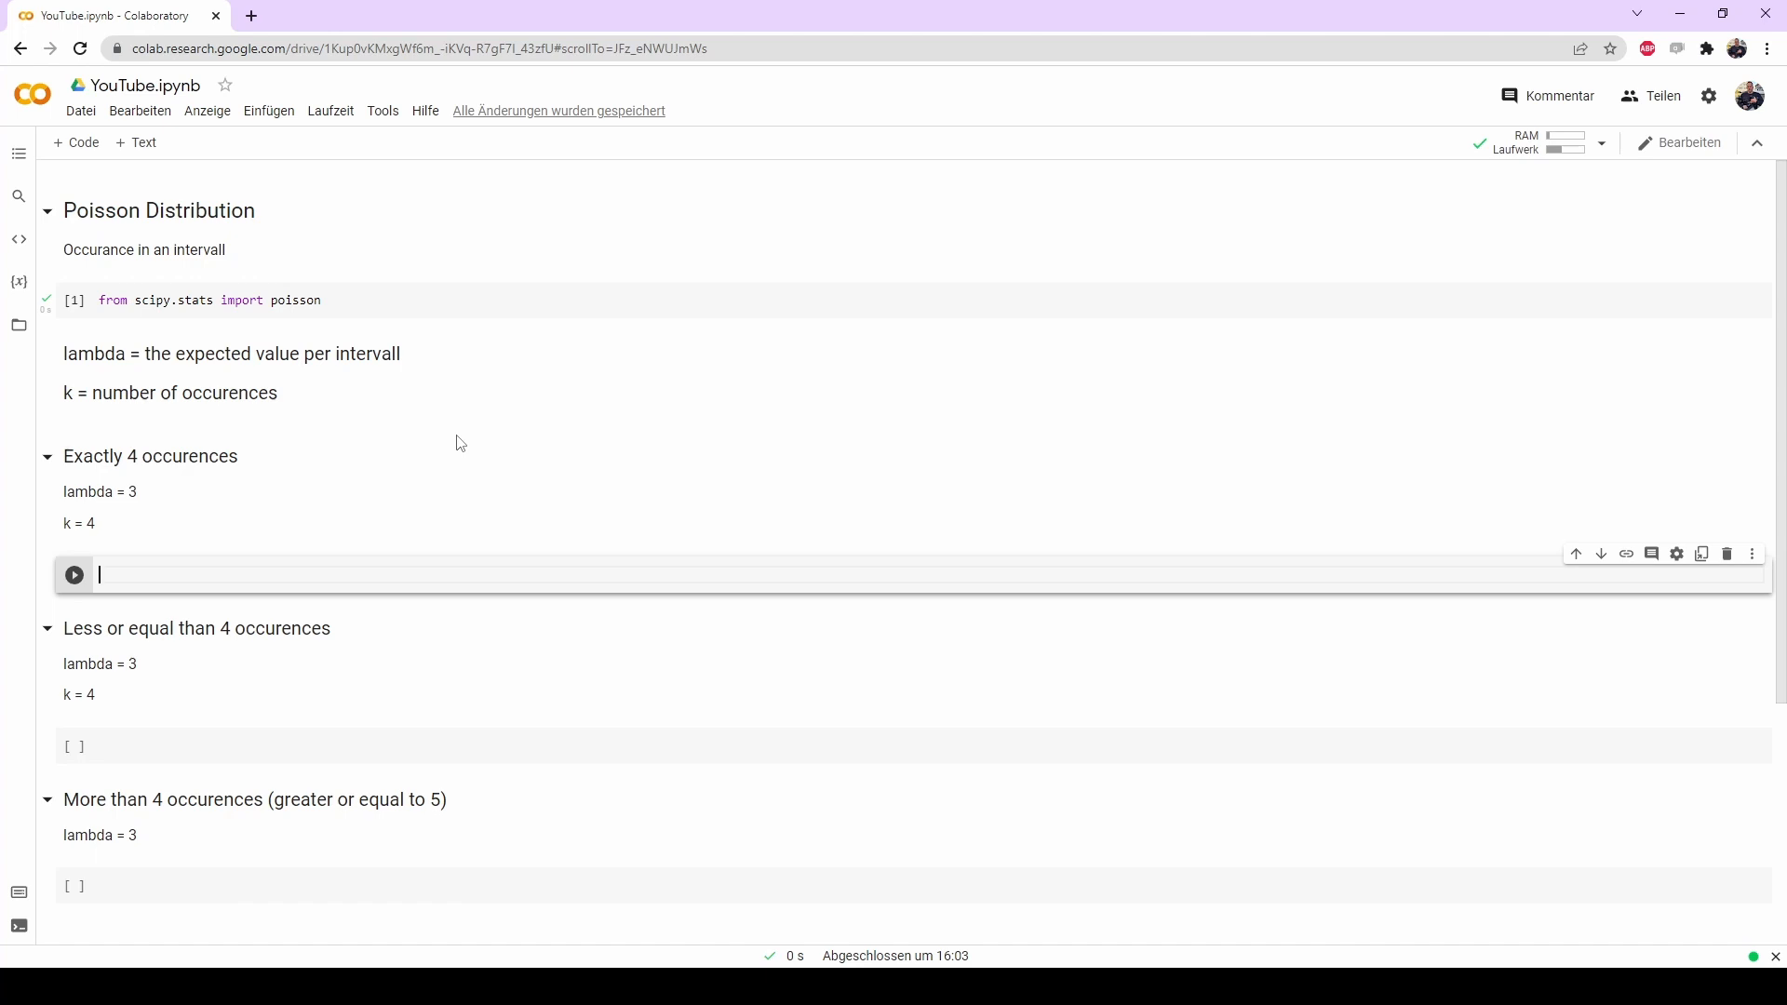
Compute poisson.pmf(4, 3) in the 'Exactly 4 occurences' cell, yielding 0.16803135574154085.
{"action": "type", "text": "po"}
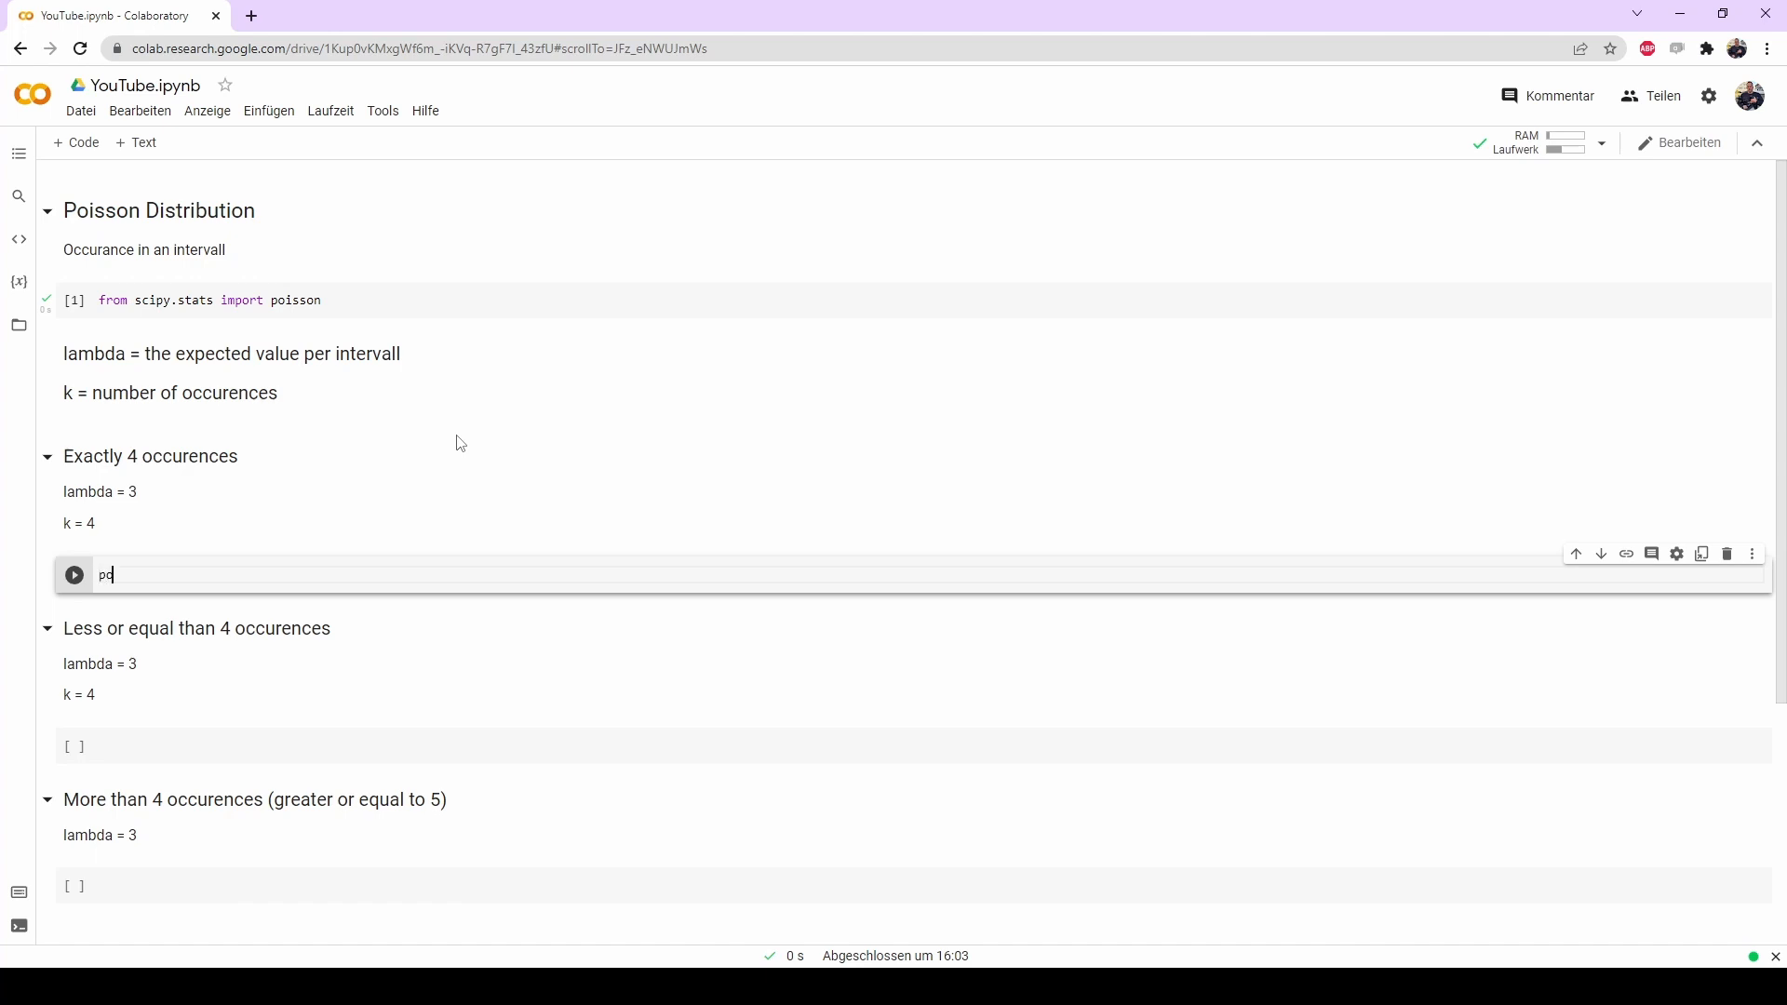
{"action": "type", "text": "oisson"}
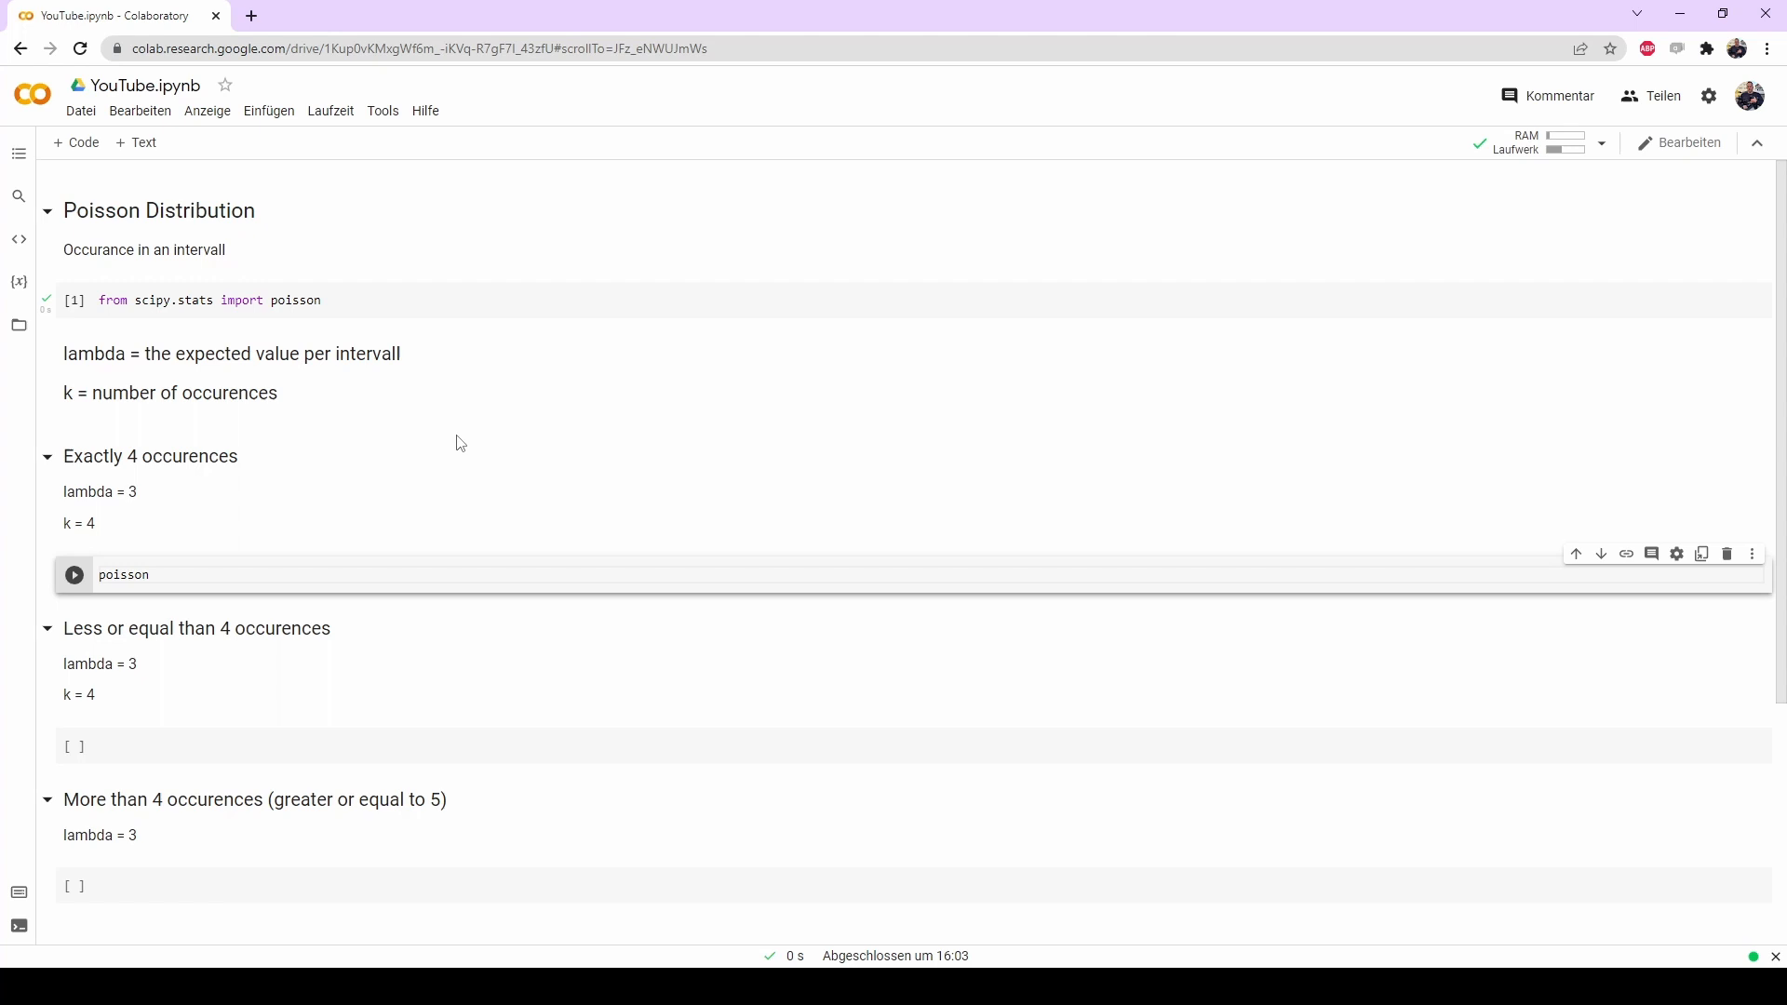
{"action": "type", "text": ".pmf"}
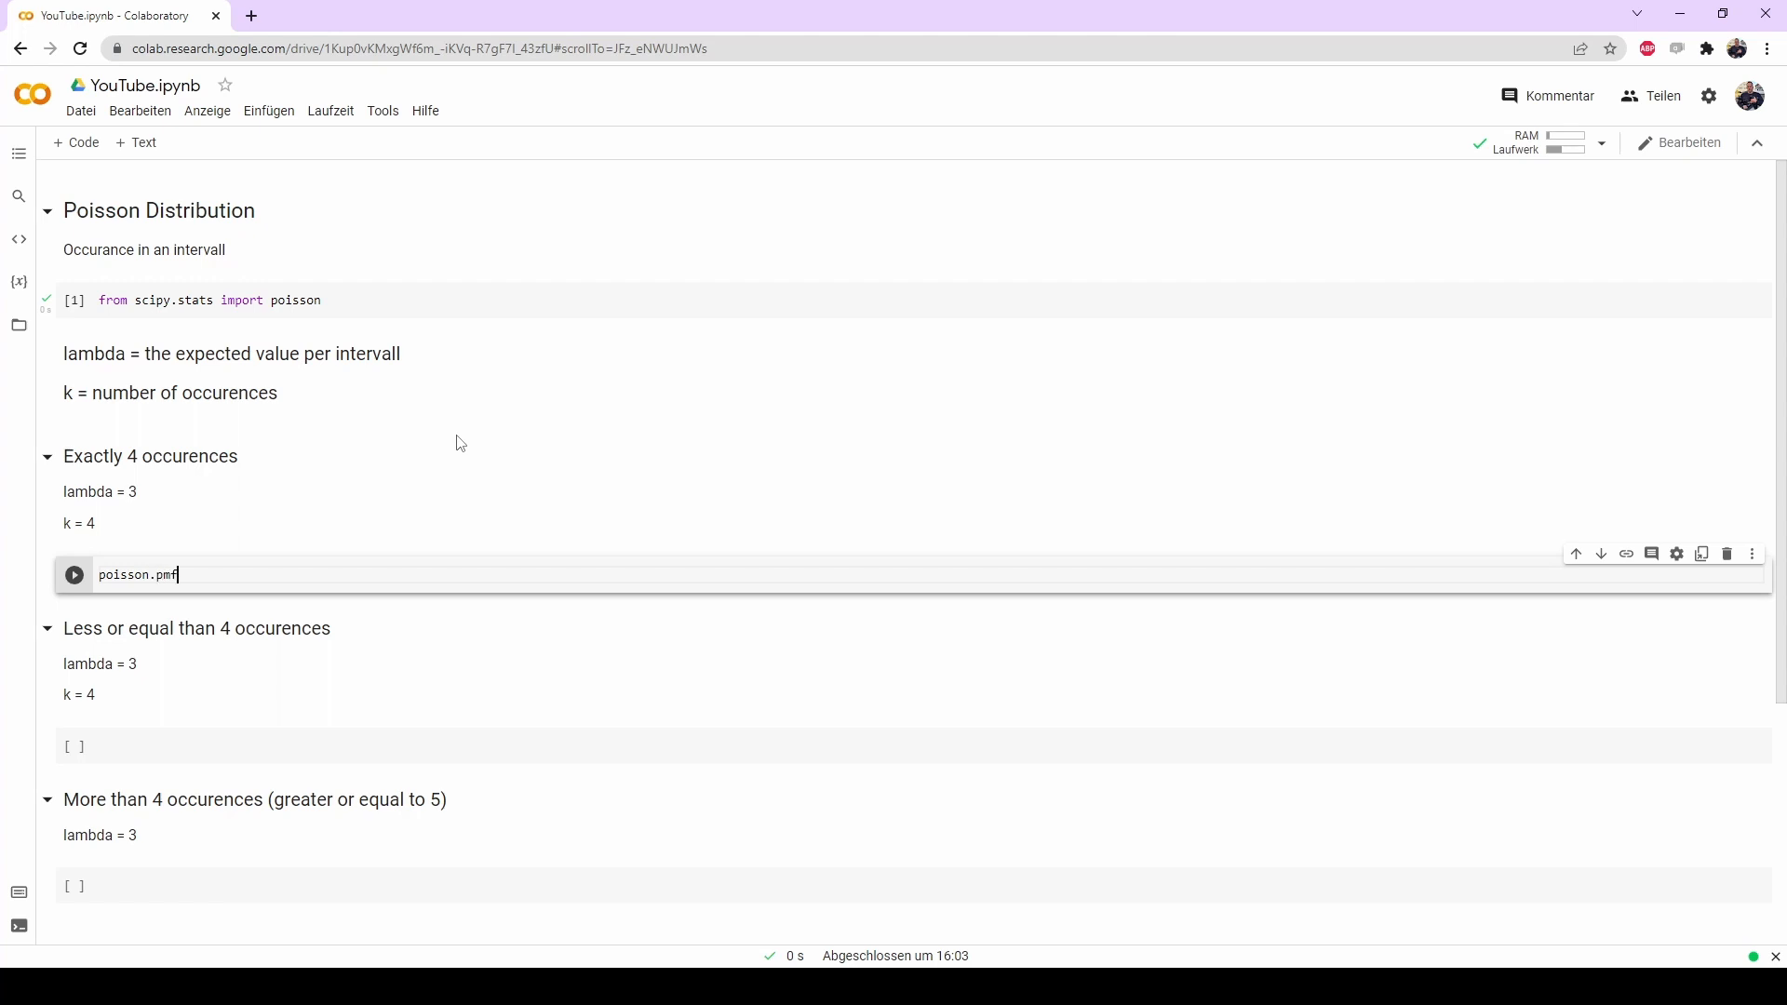
{"action": "type", "text": "()"}
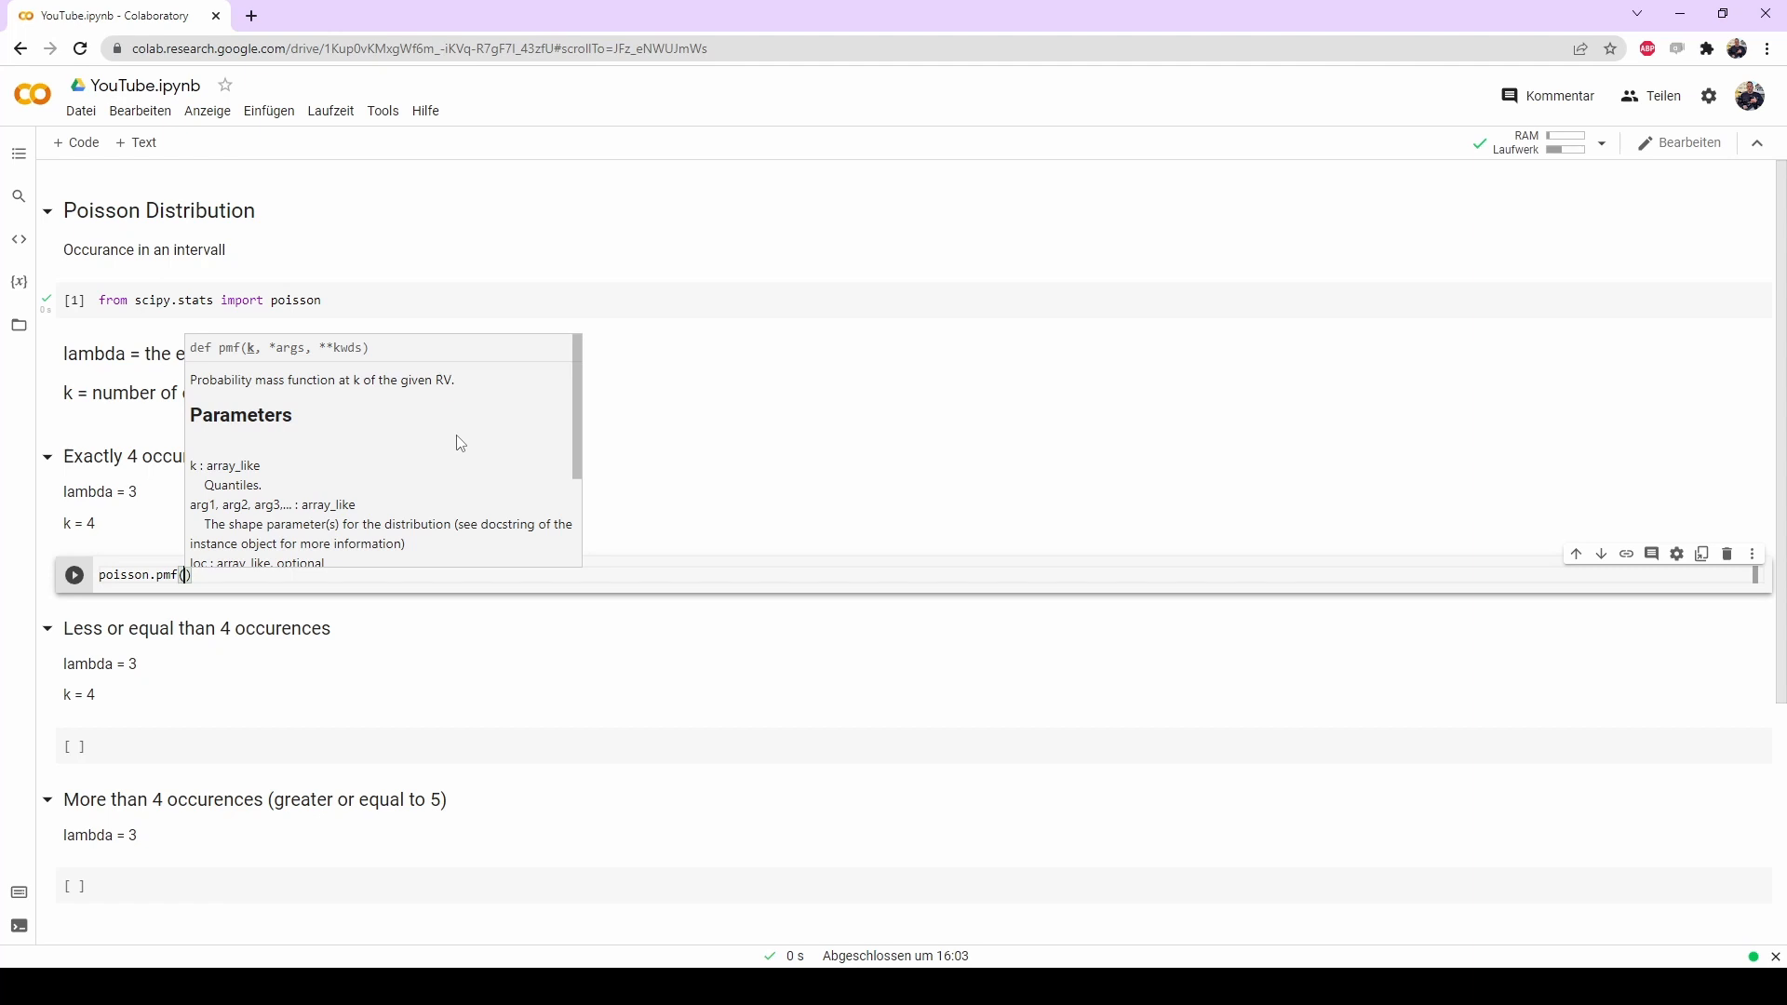
{"action": "type", "text": "4,"}
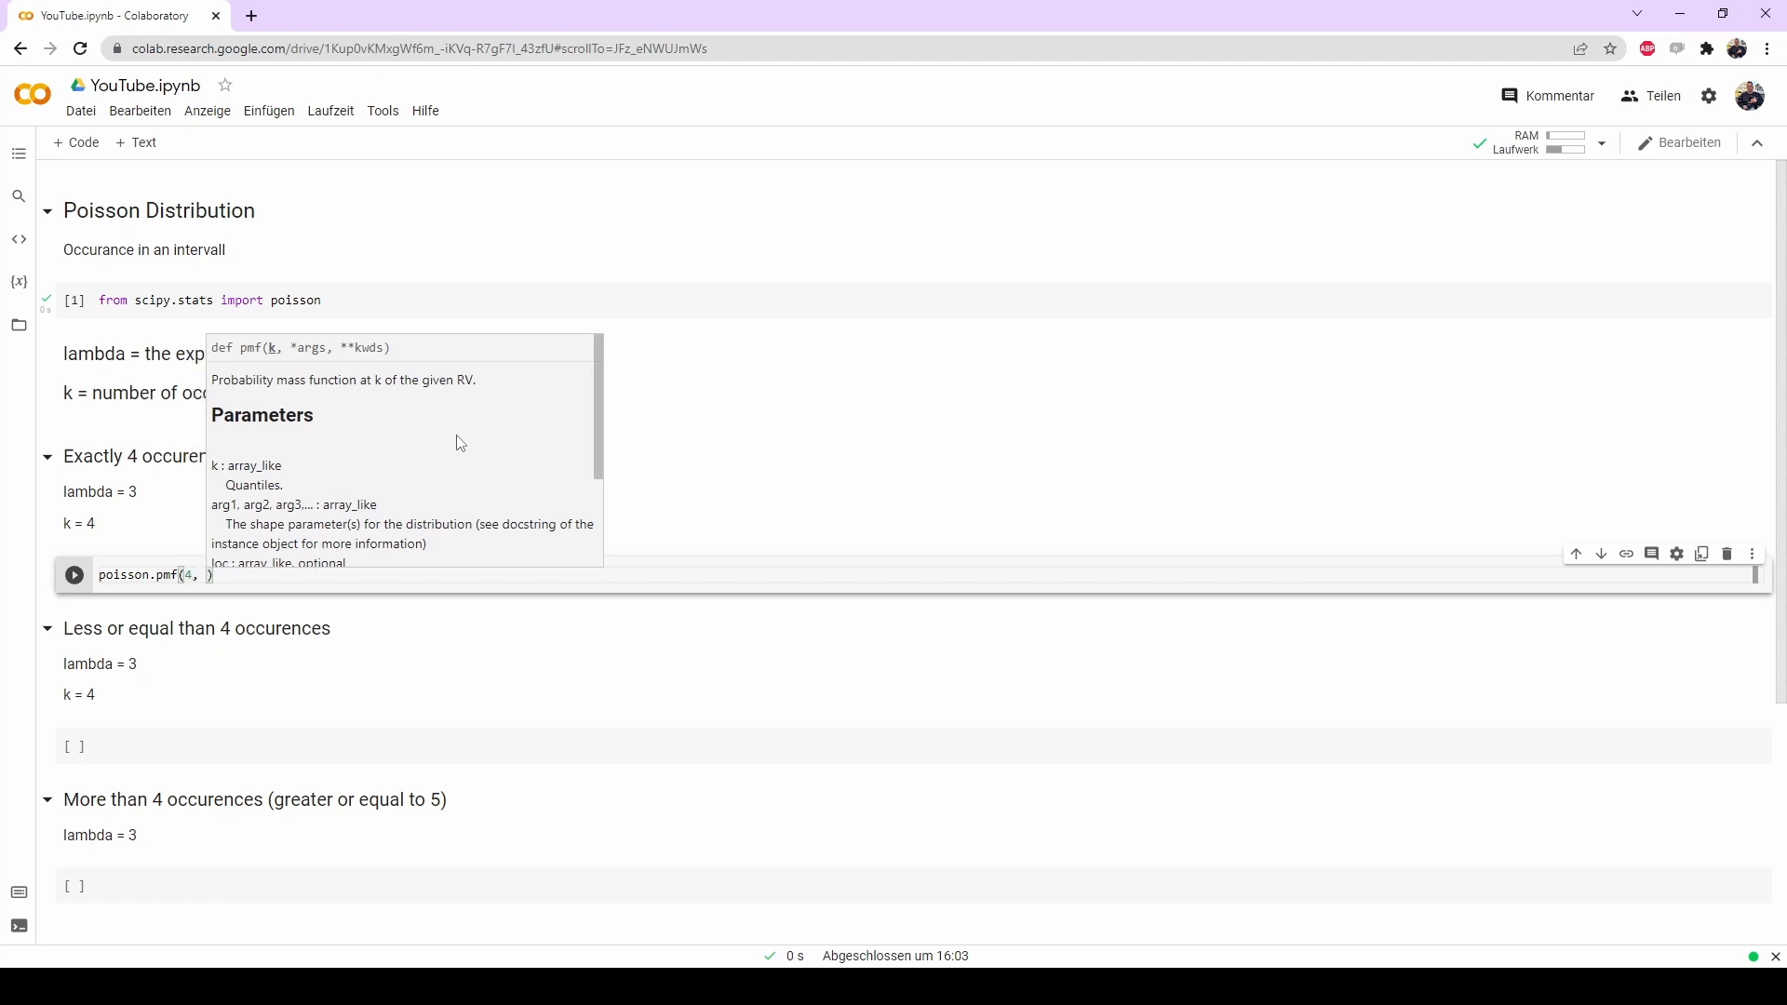
{"action": "type", "text": ")"}
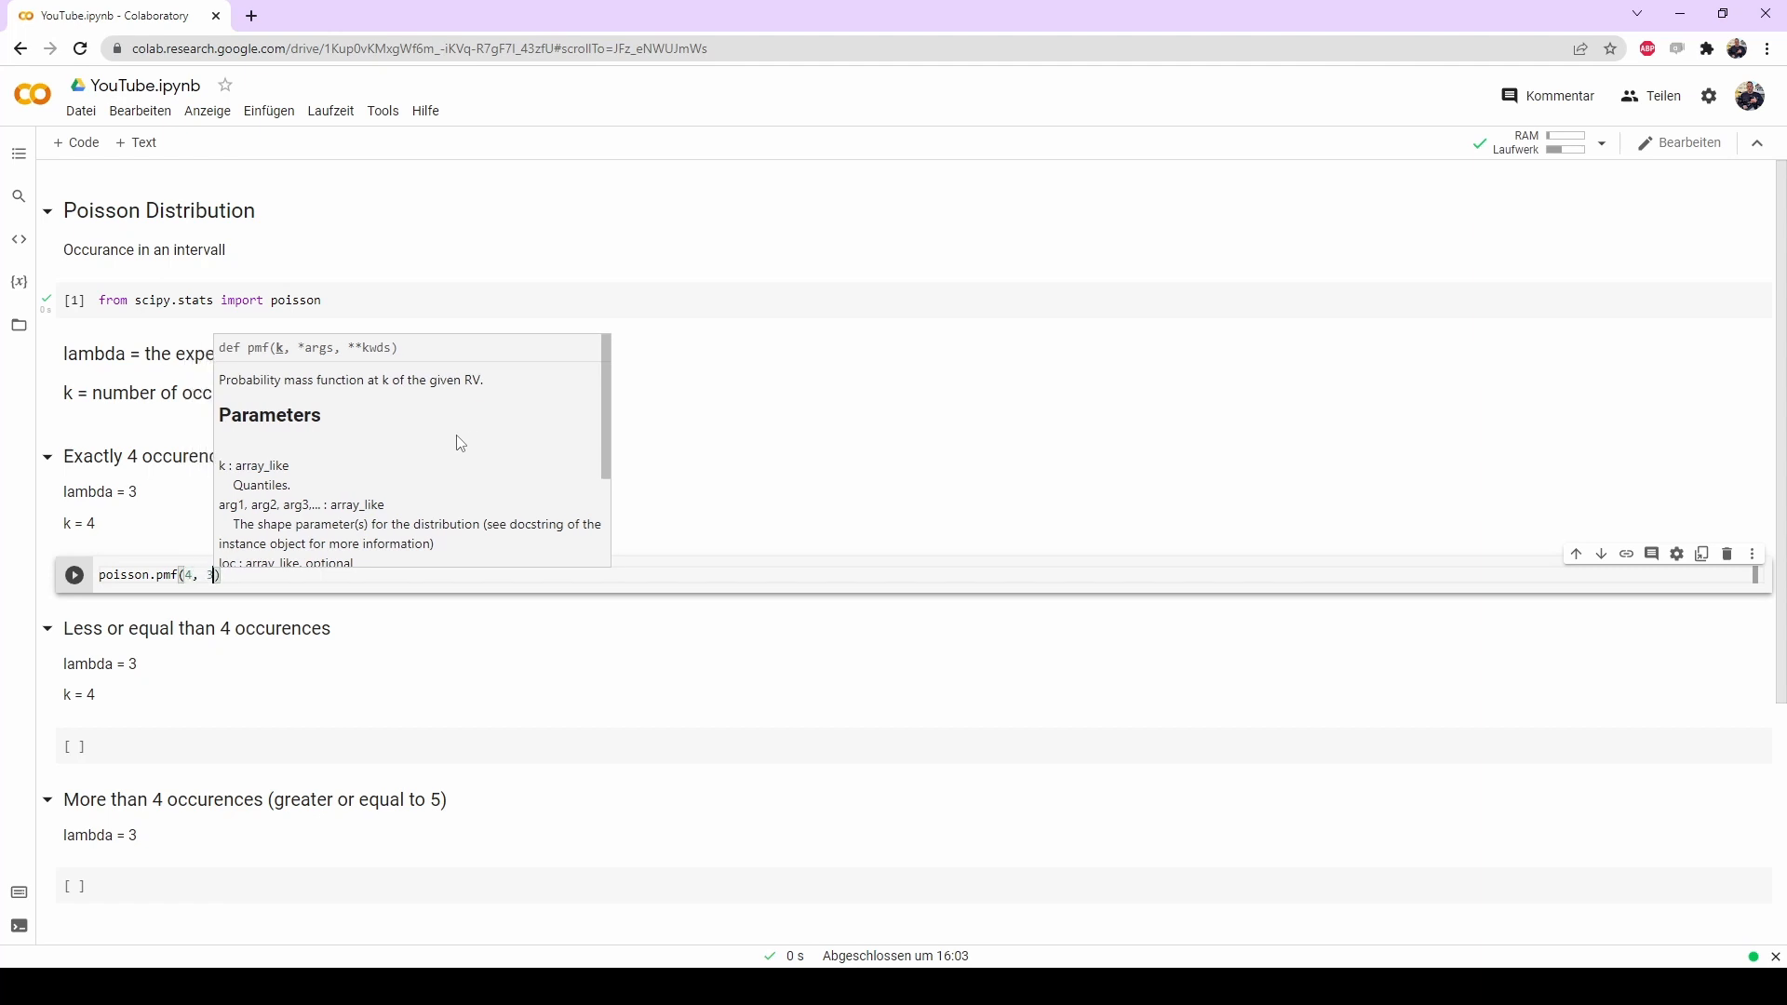
{"action": "left_click", "coordinate": [73, 576]}
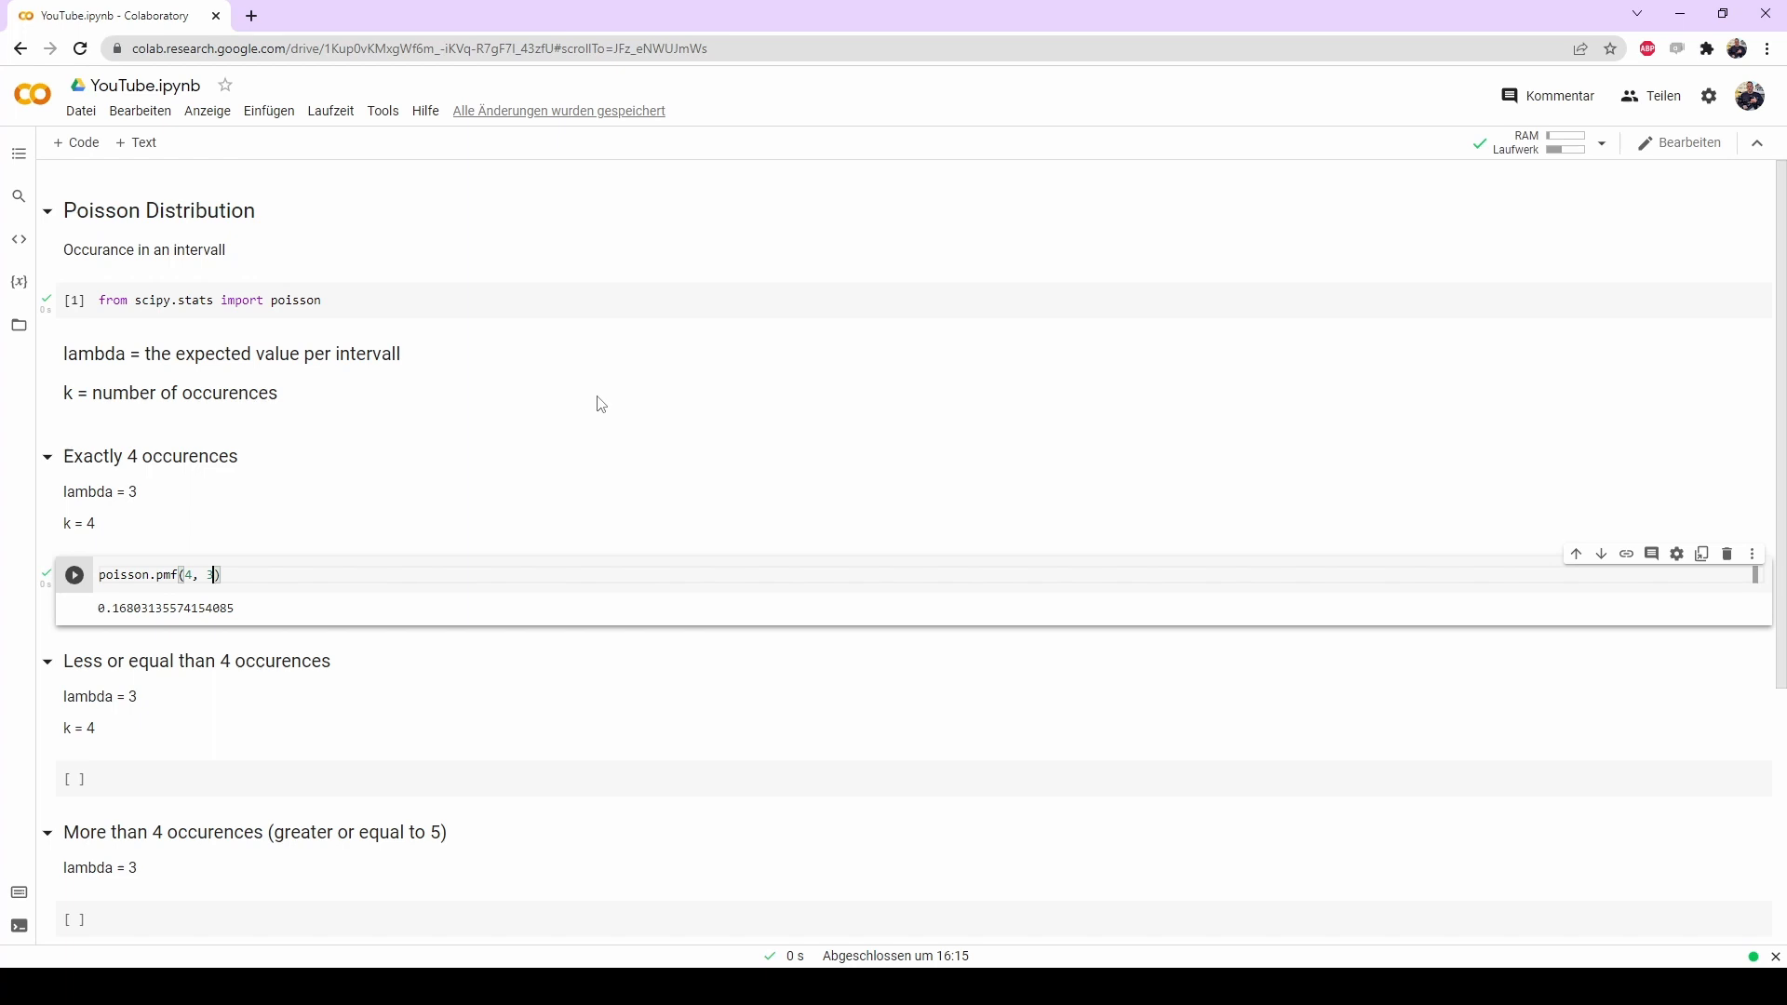
{"action": "mouse_move", "coordinate": [166, 710]}
{"action": "type", "text": "p"}
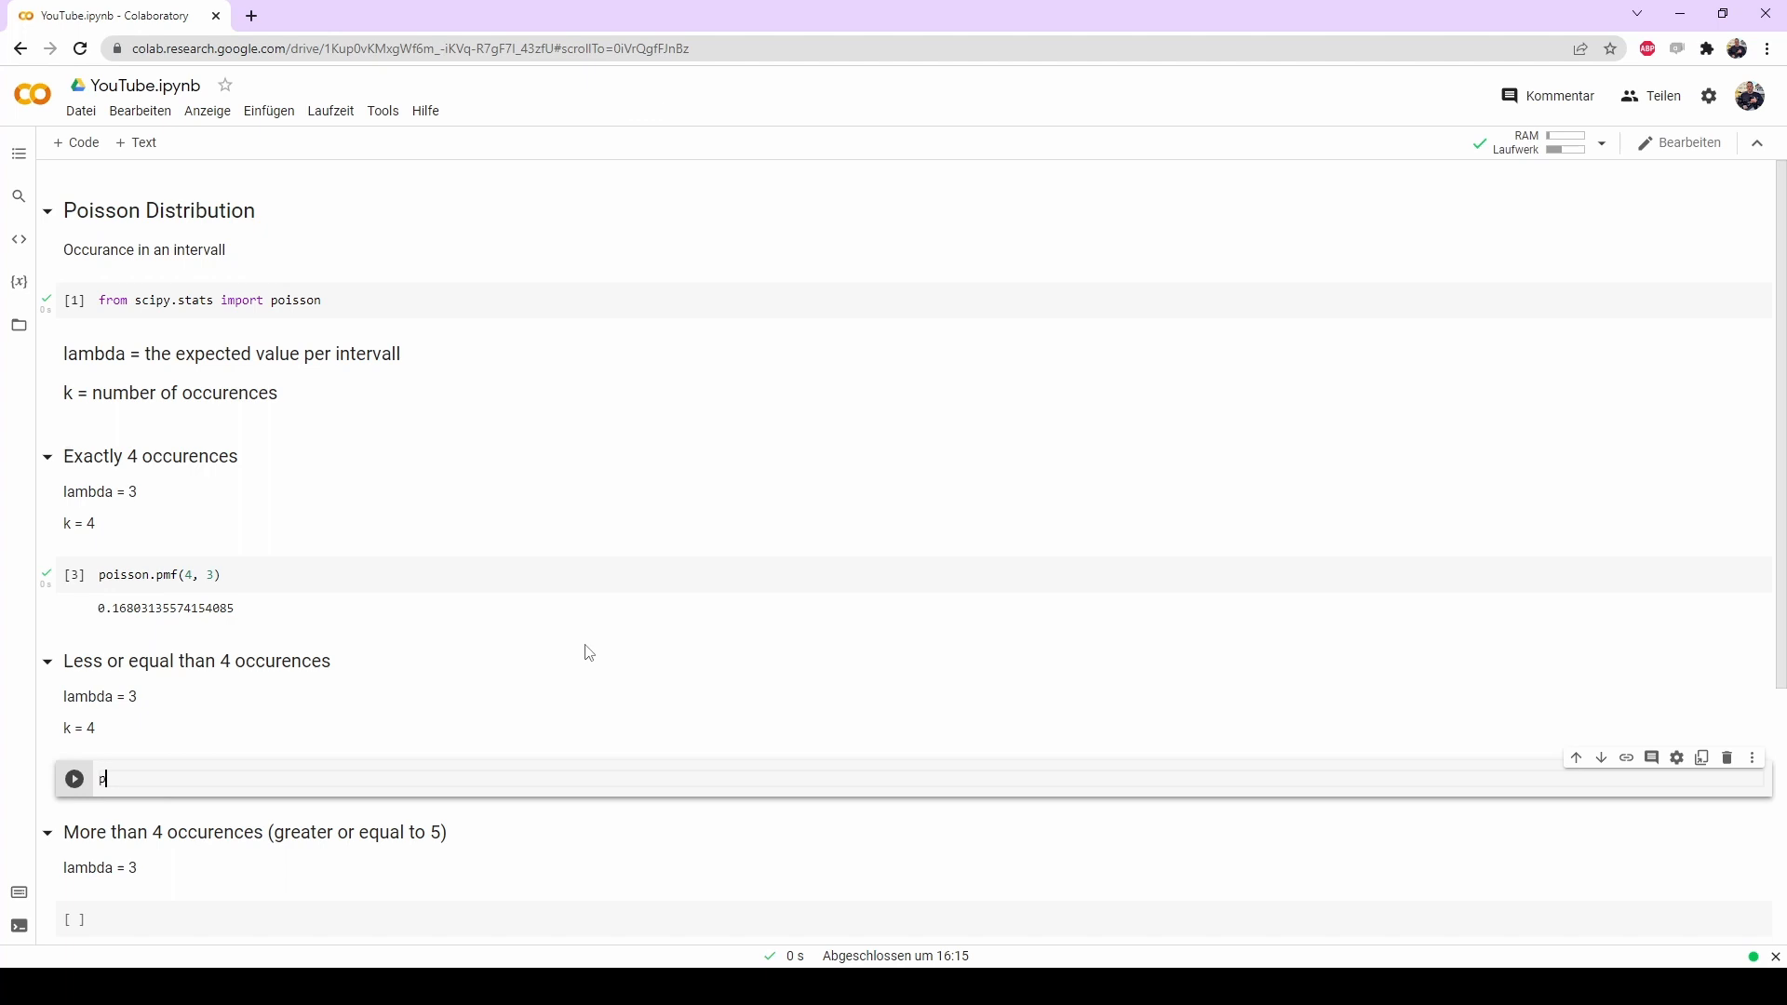
Compute poisson.cdf(4, 3) in the 'Less or equal than 4 occurences' cell, yielding 0.8152632445237722.
{"action": "type", "text": "oisson"}
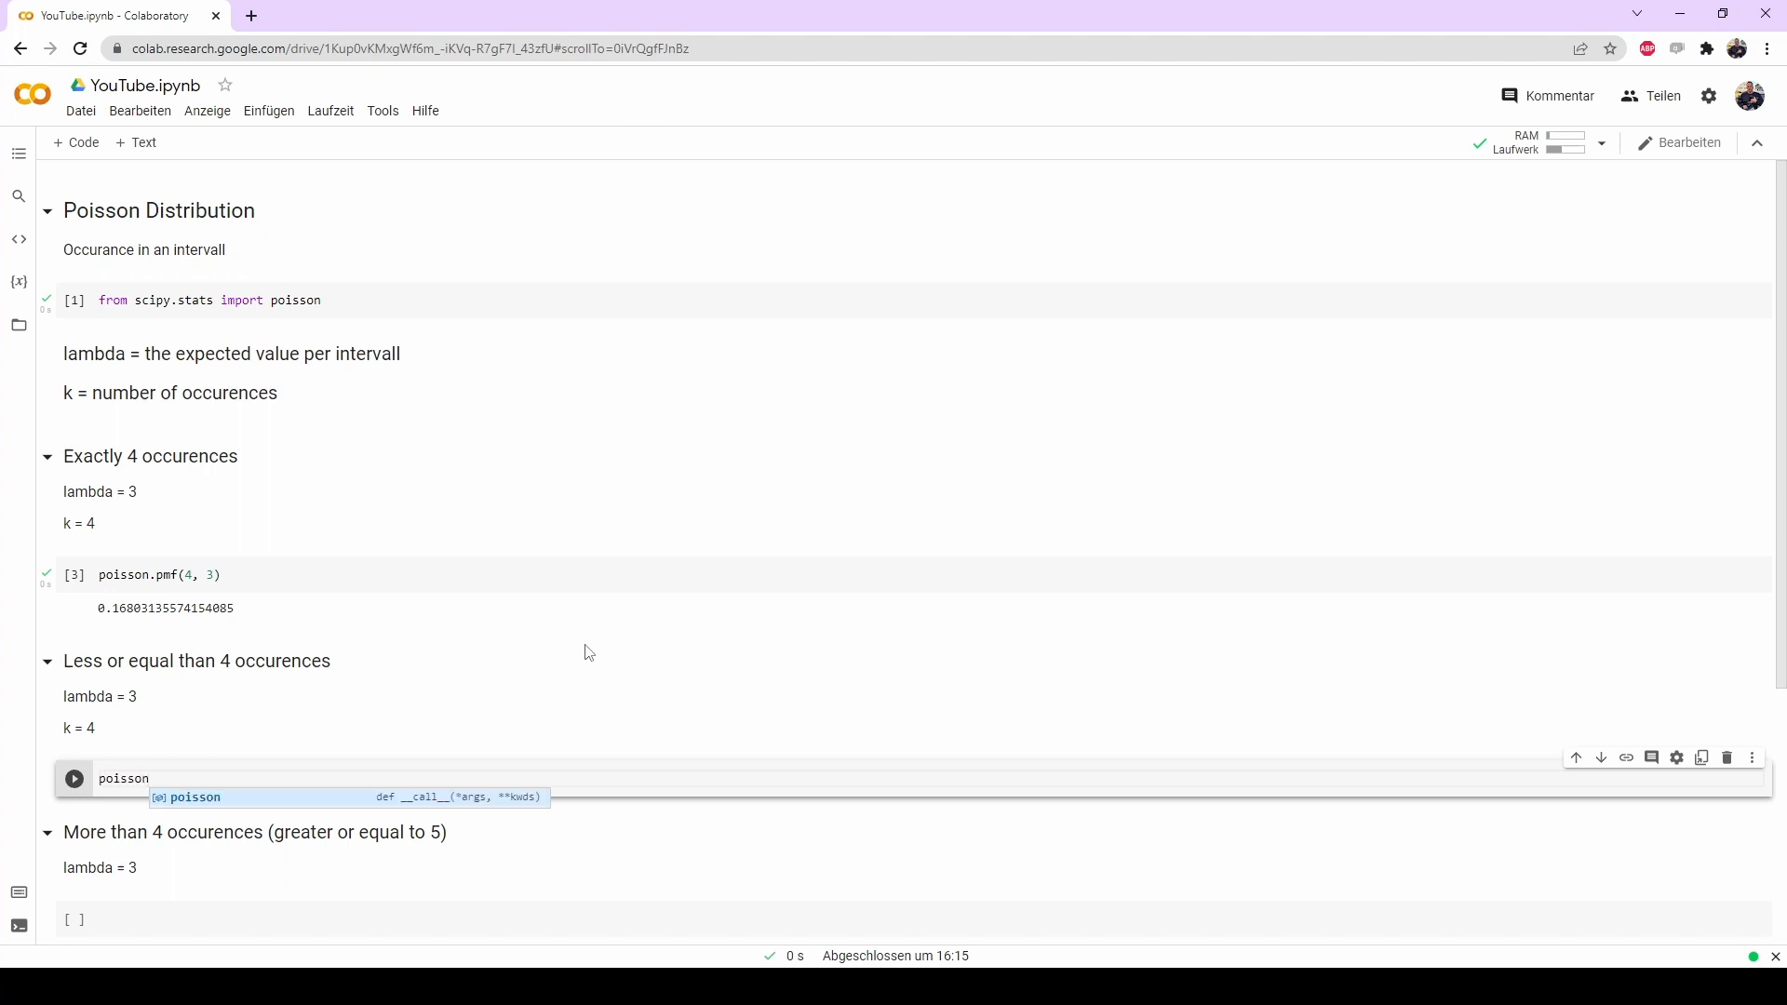
{"action": "type", "text": ".cdf("}
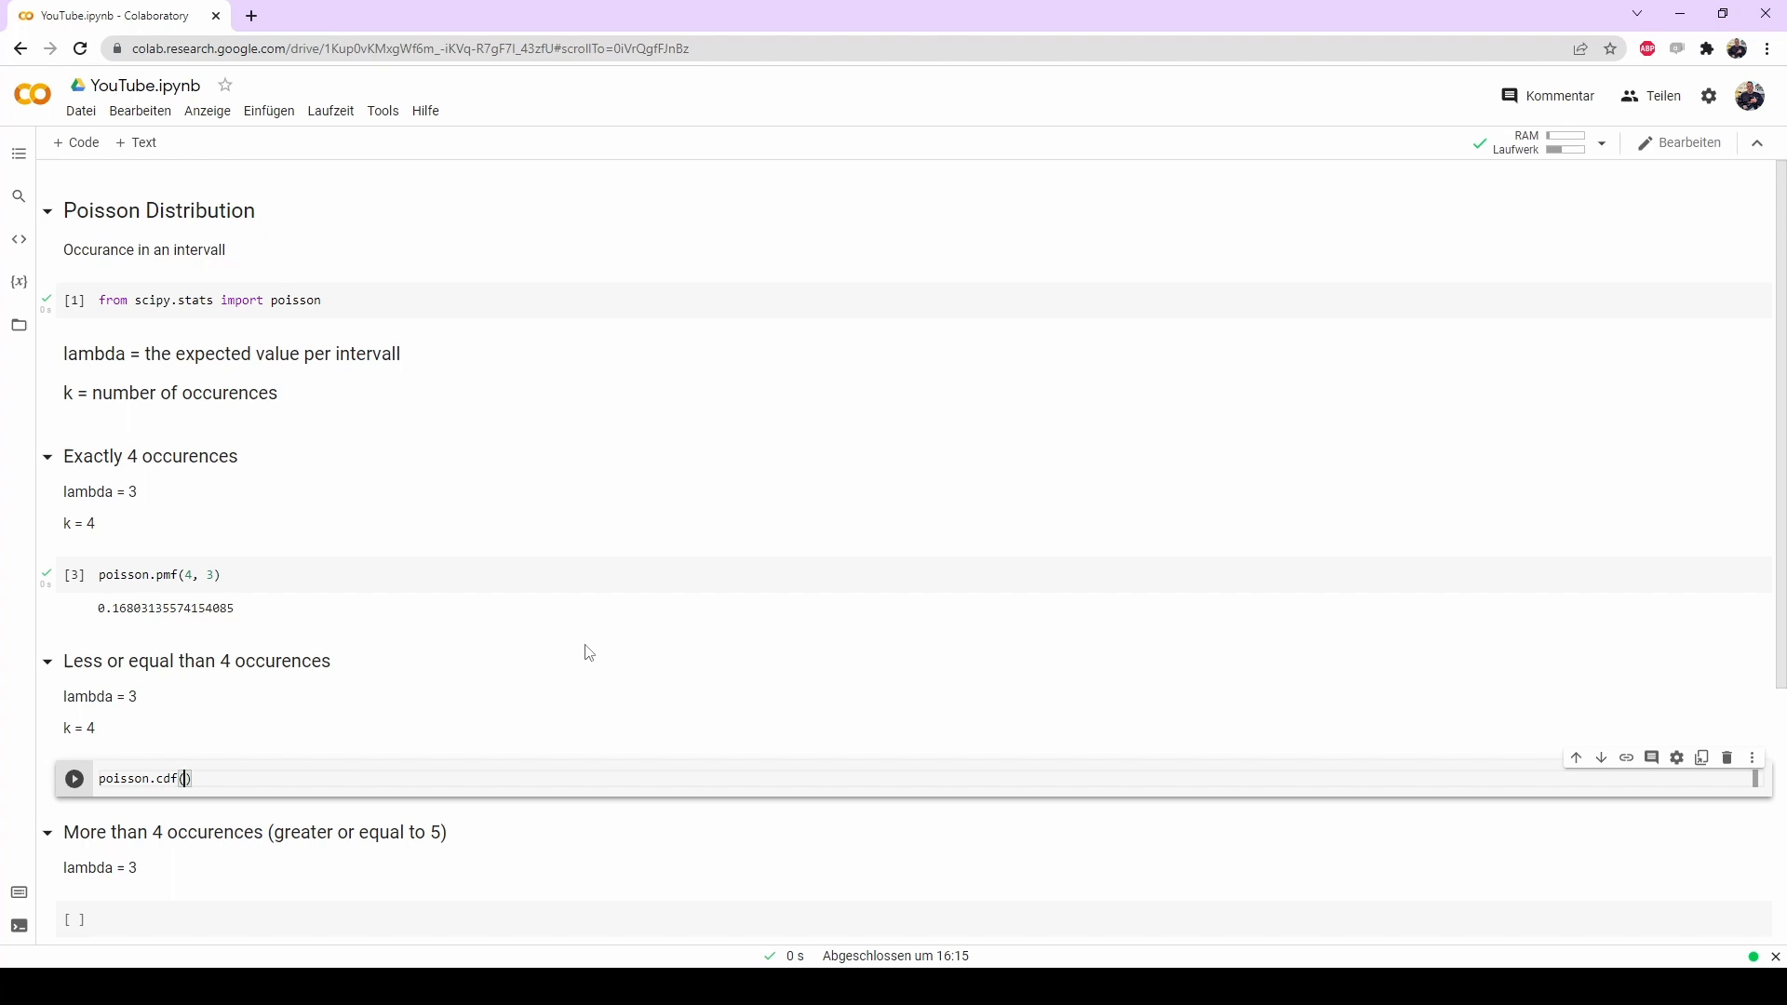
{"action": "left_click", "coordinate": [182, 778]}
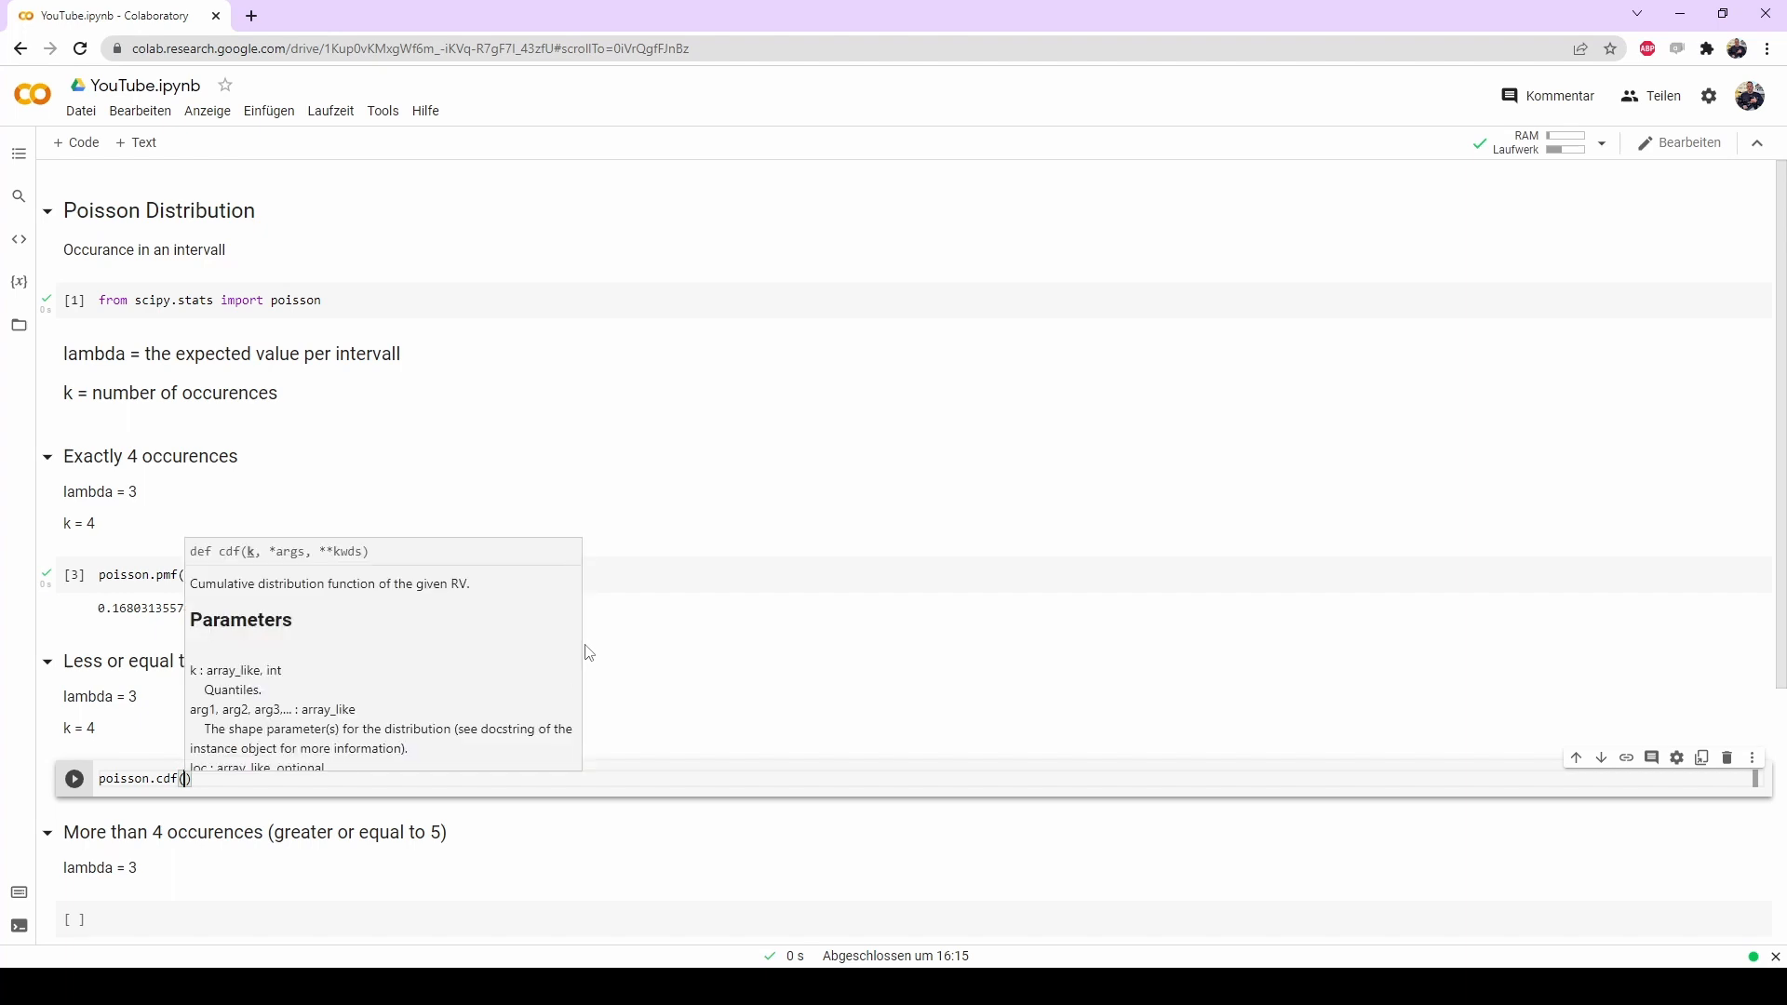
{"action": "type", "text": "4, 3"}
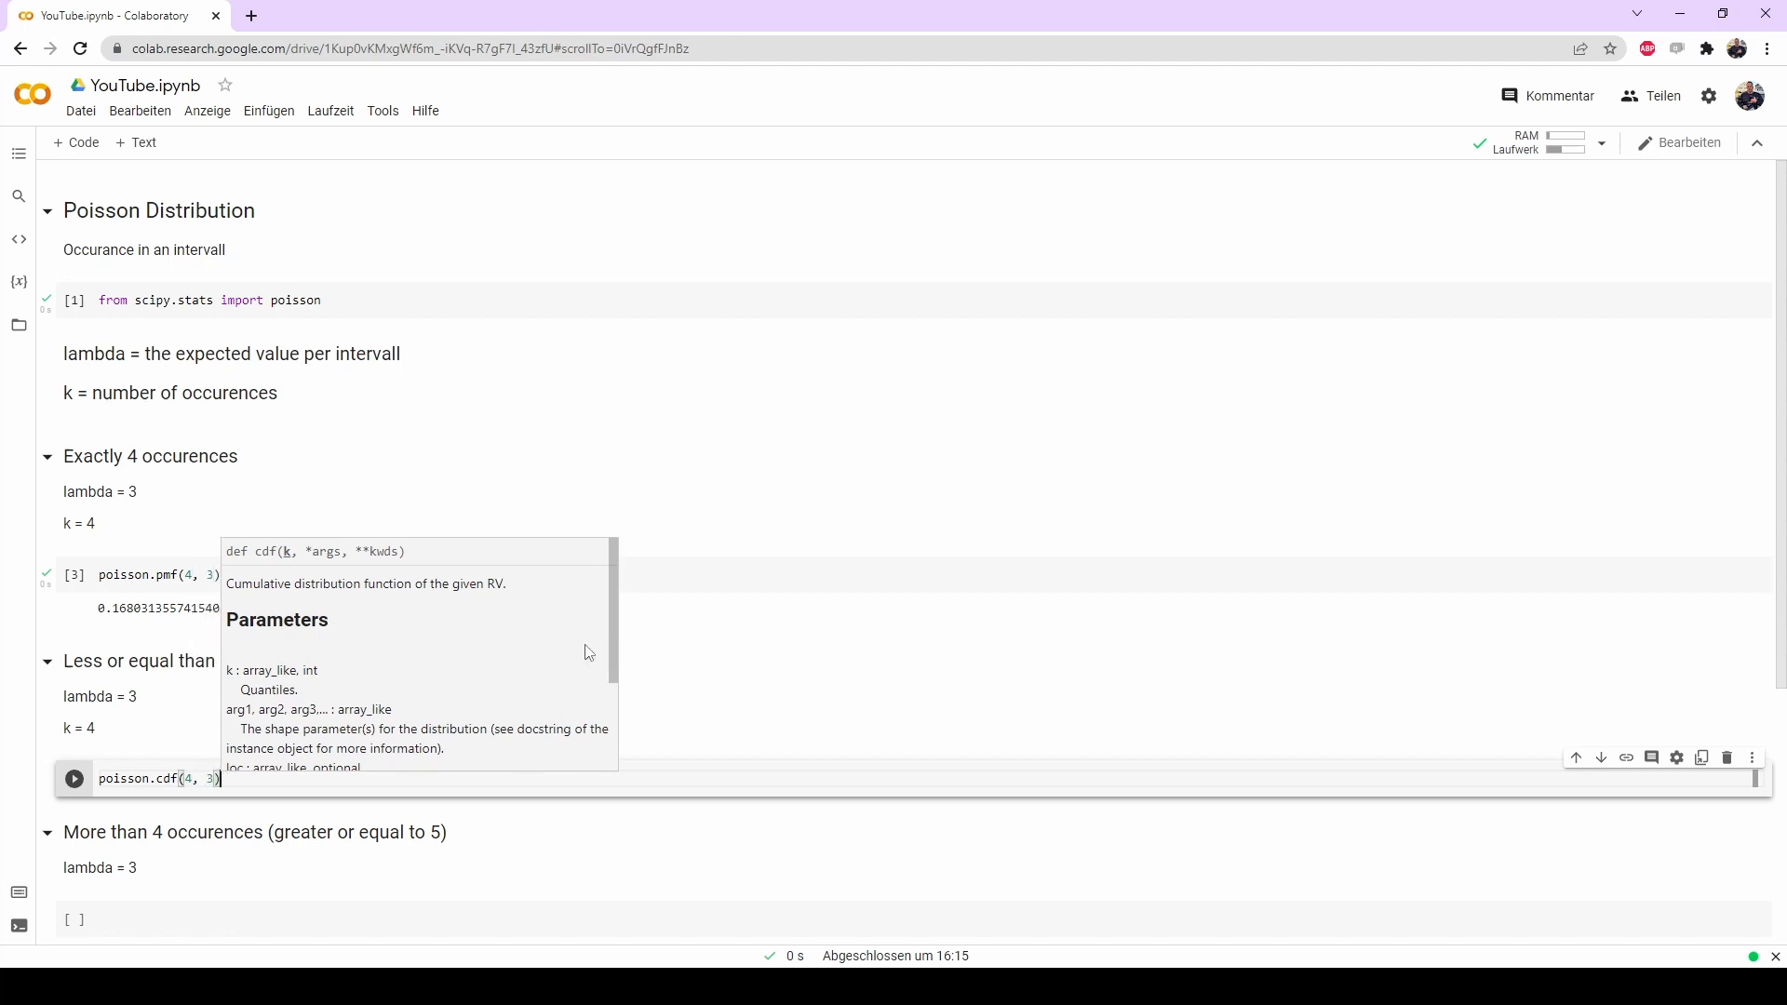
{"action": "left_click", "coordinate": [75, 778]}
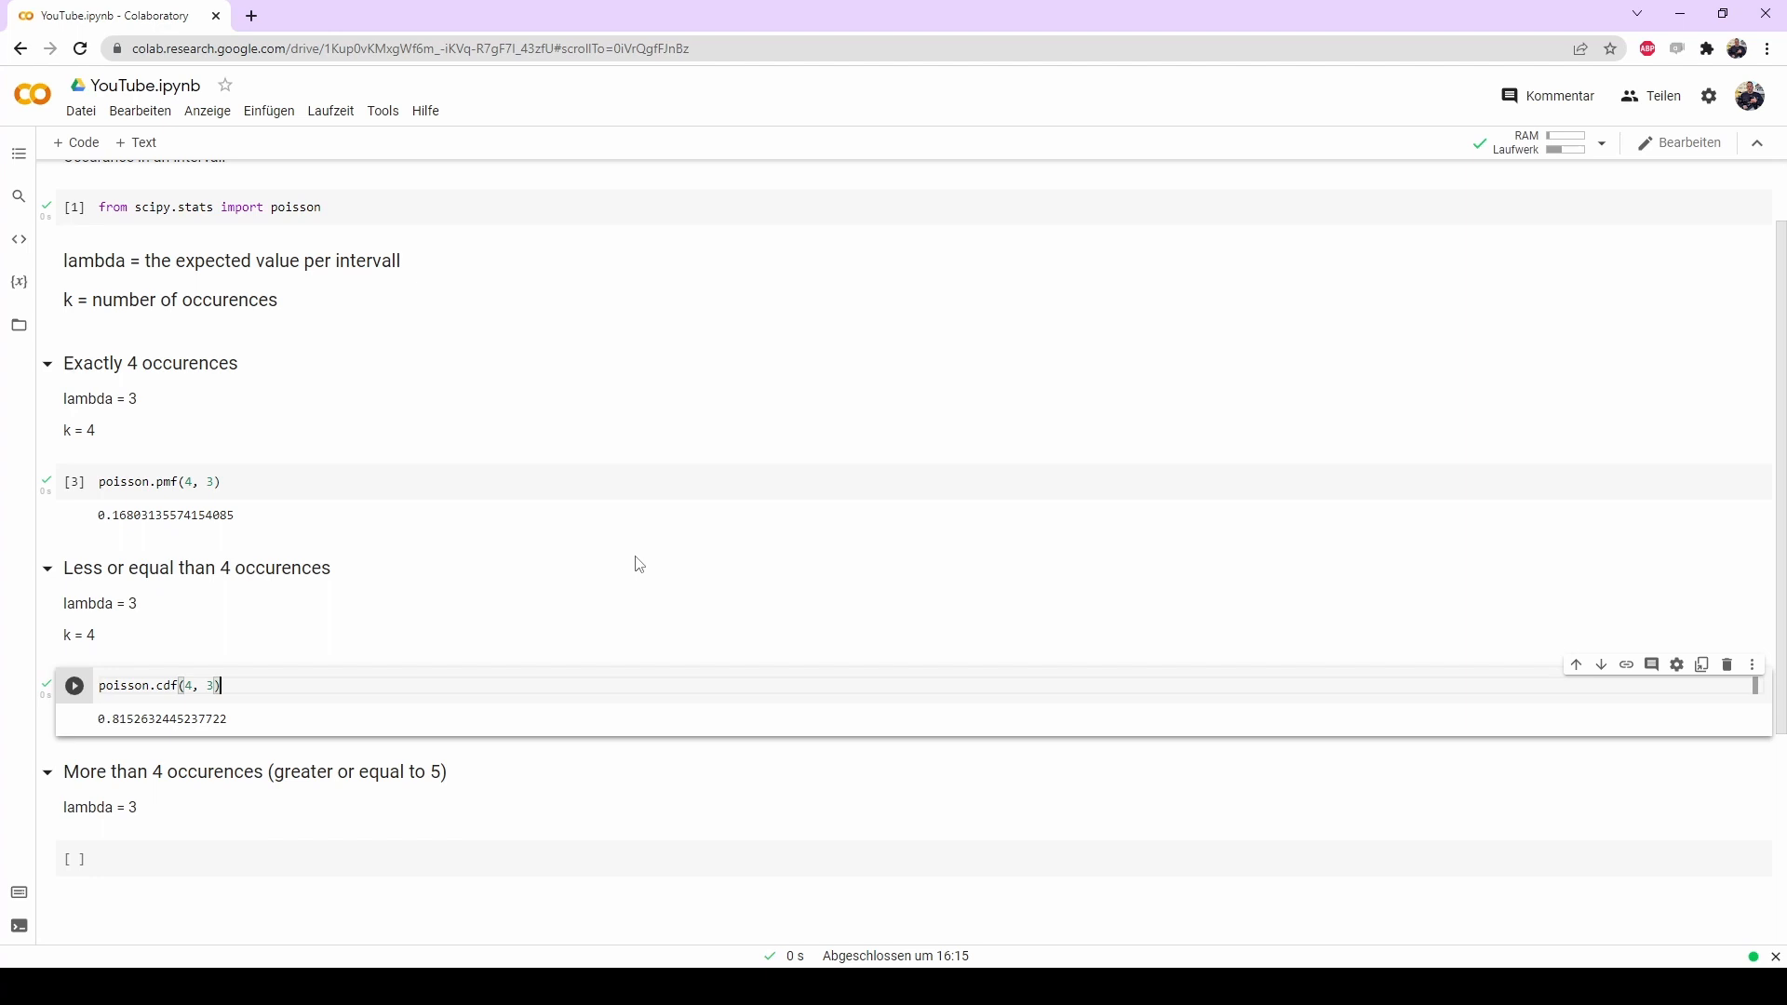
{"action": "mouse_move", "coordinate": [646, 557]}
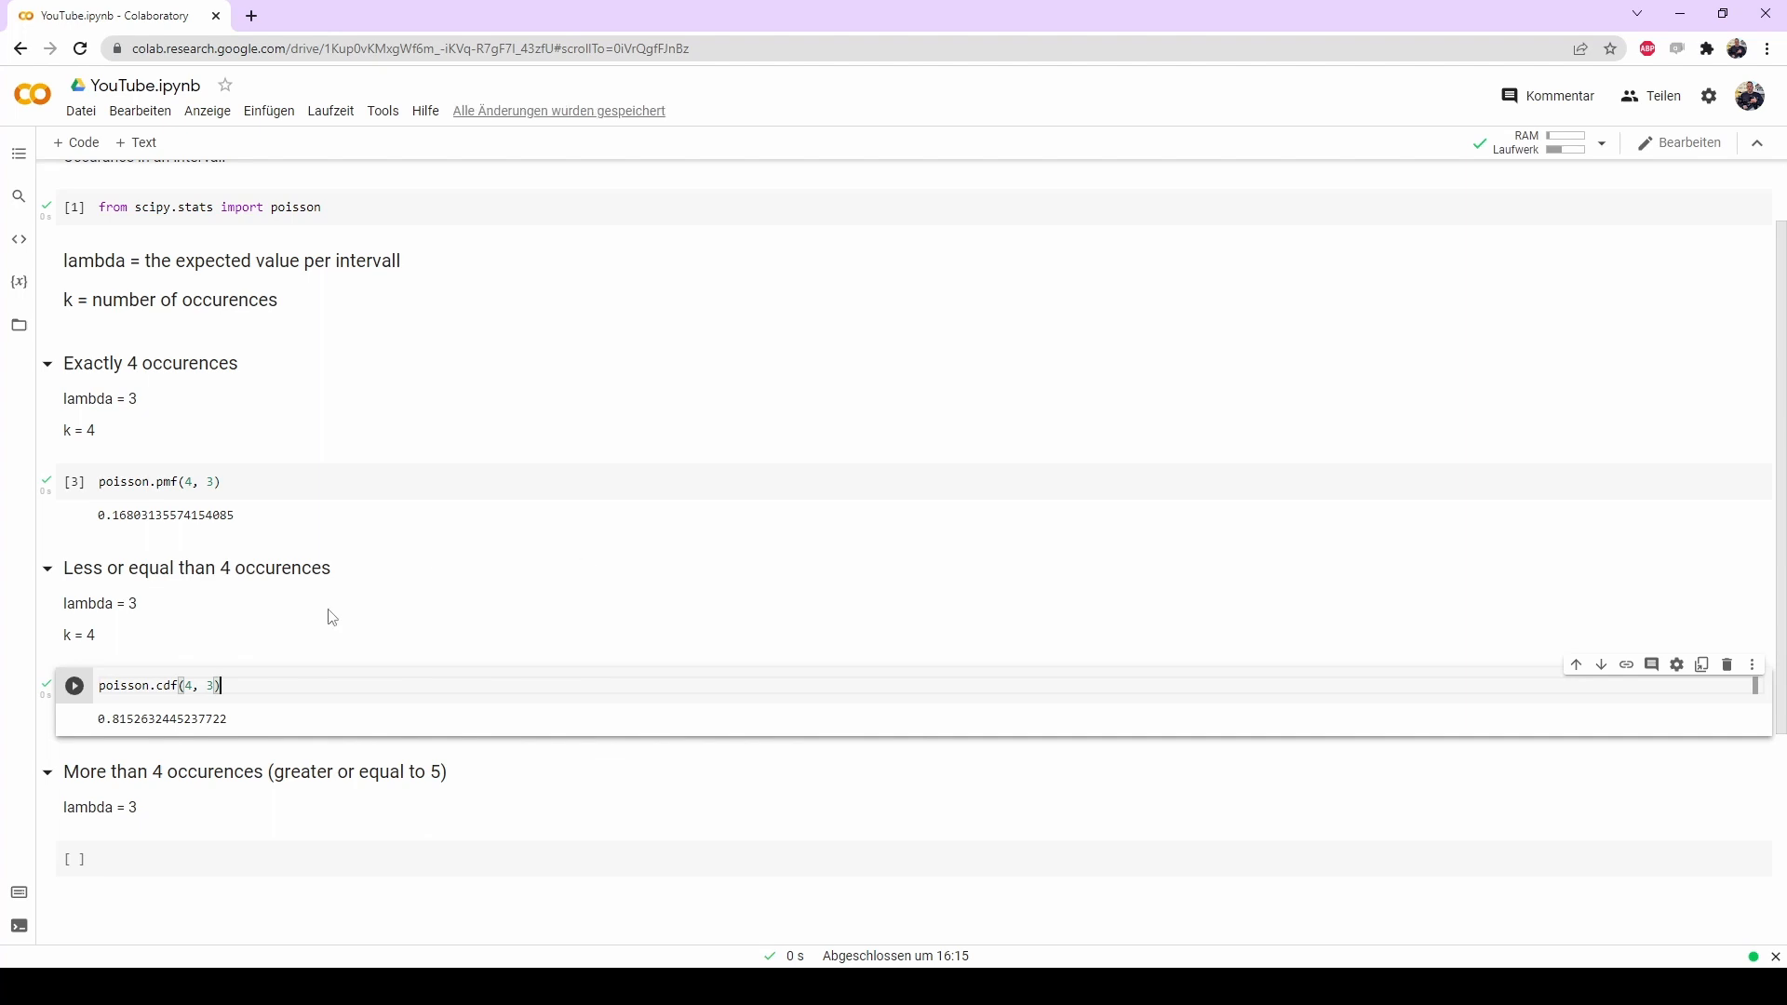
{"action": "mouse_move", "coordinate": [540, 595]}
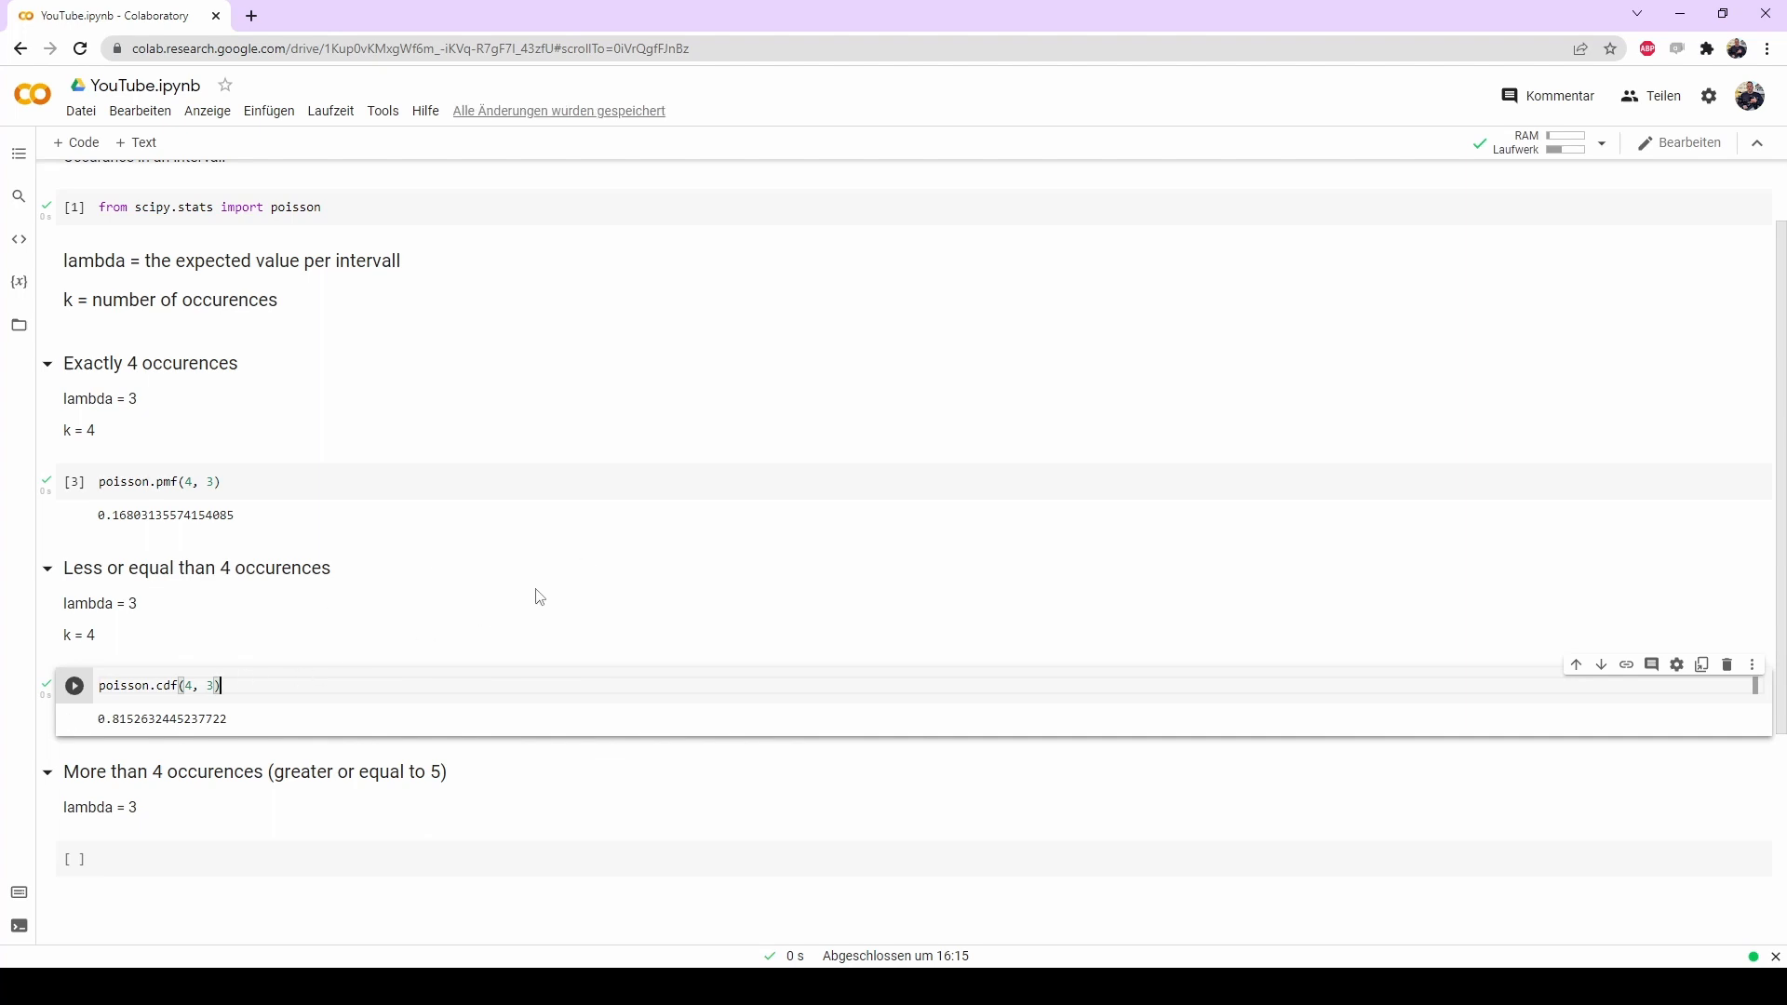
{"action": "mouse_move", "coordinate": [251, 794]}
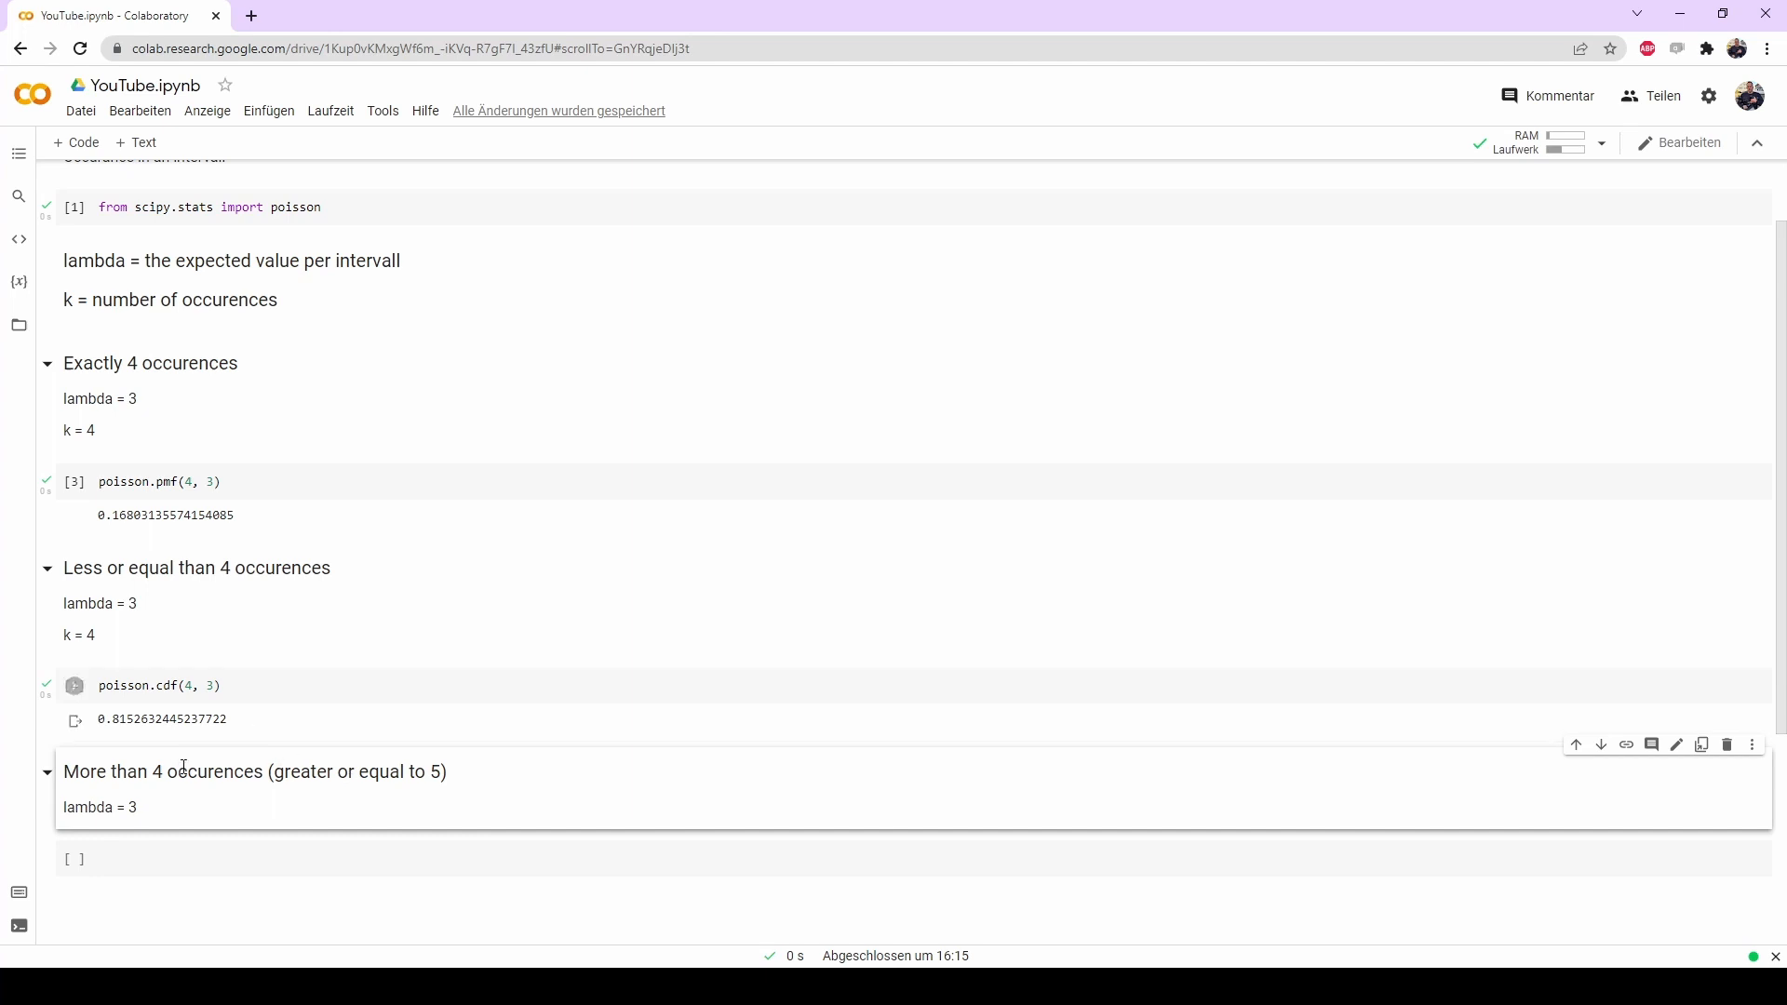
Compute poisson.sf(4, 3) in the 'More than 4 occurences' cell, yielding 0.18473675547622787.
{"action": "left_click", "coordinate": [73, 685]}
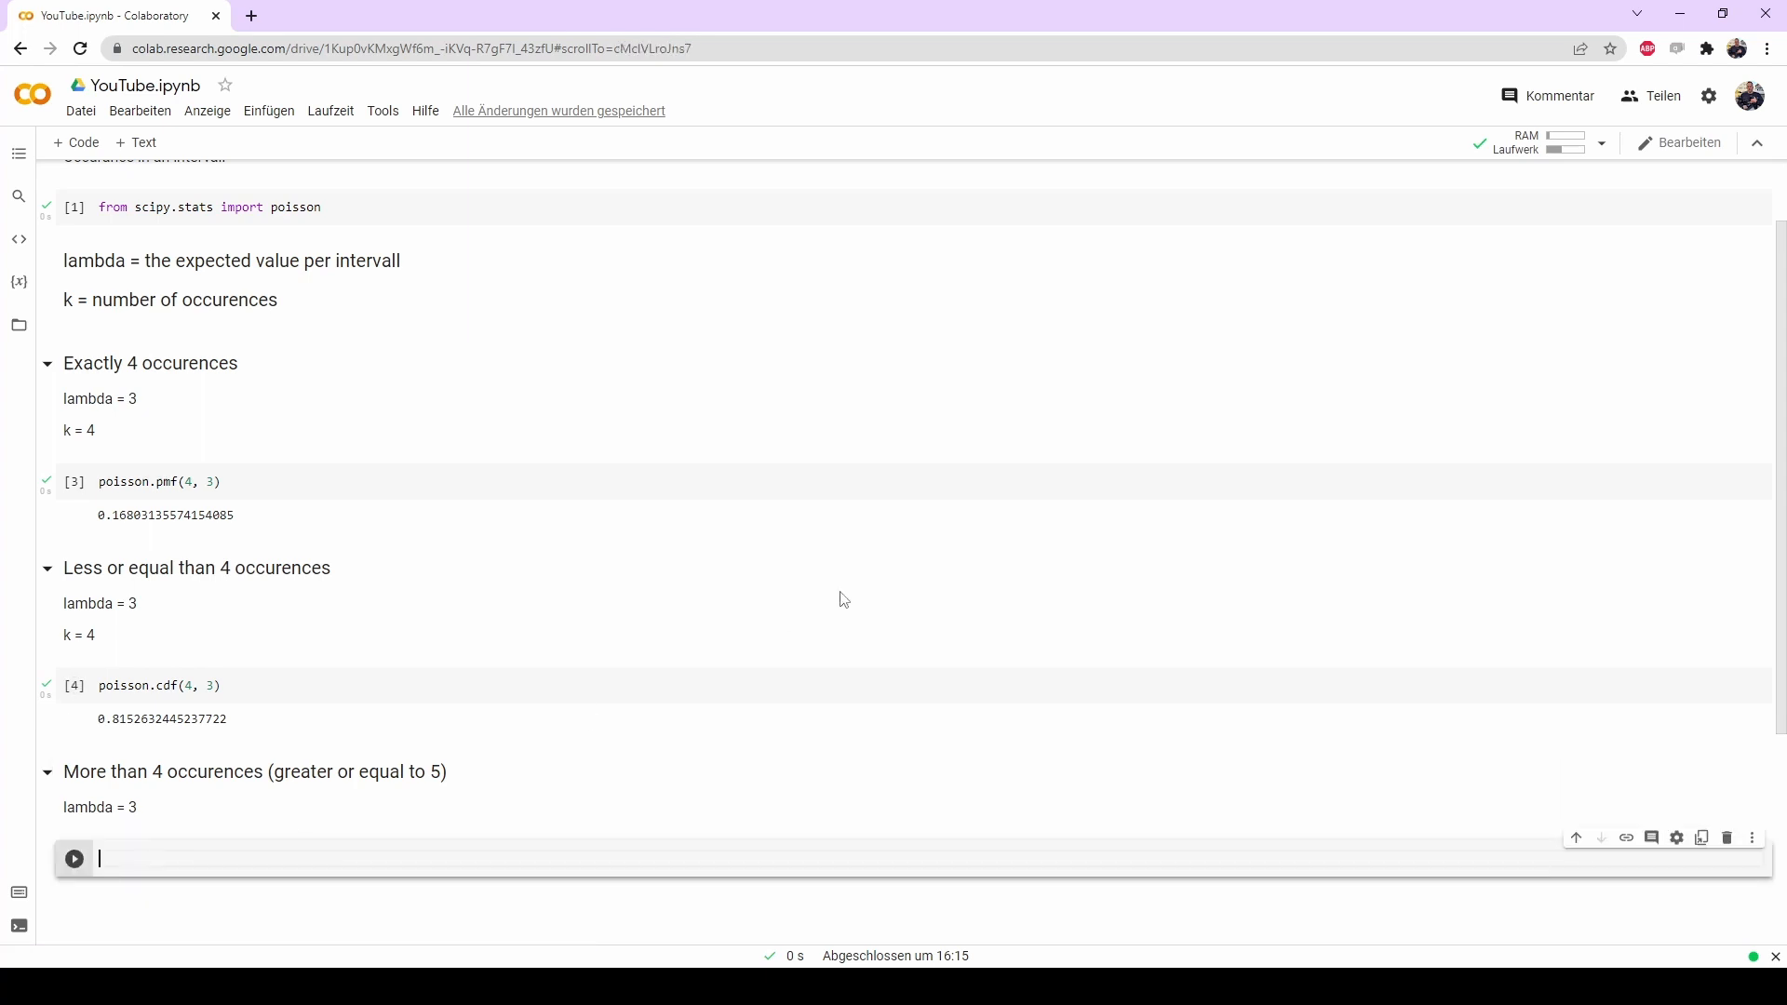
{"action": "type", "text": "pd"}
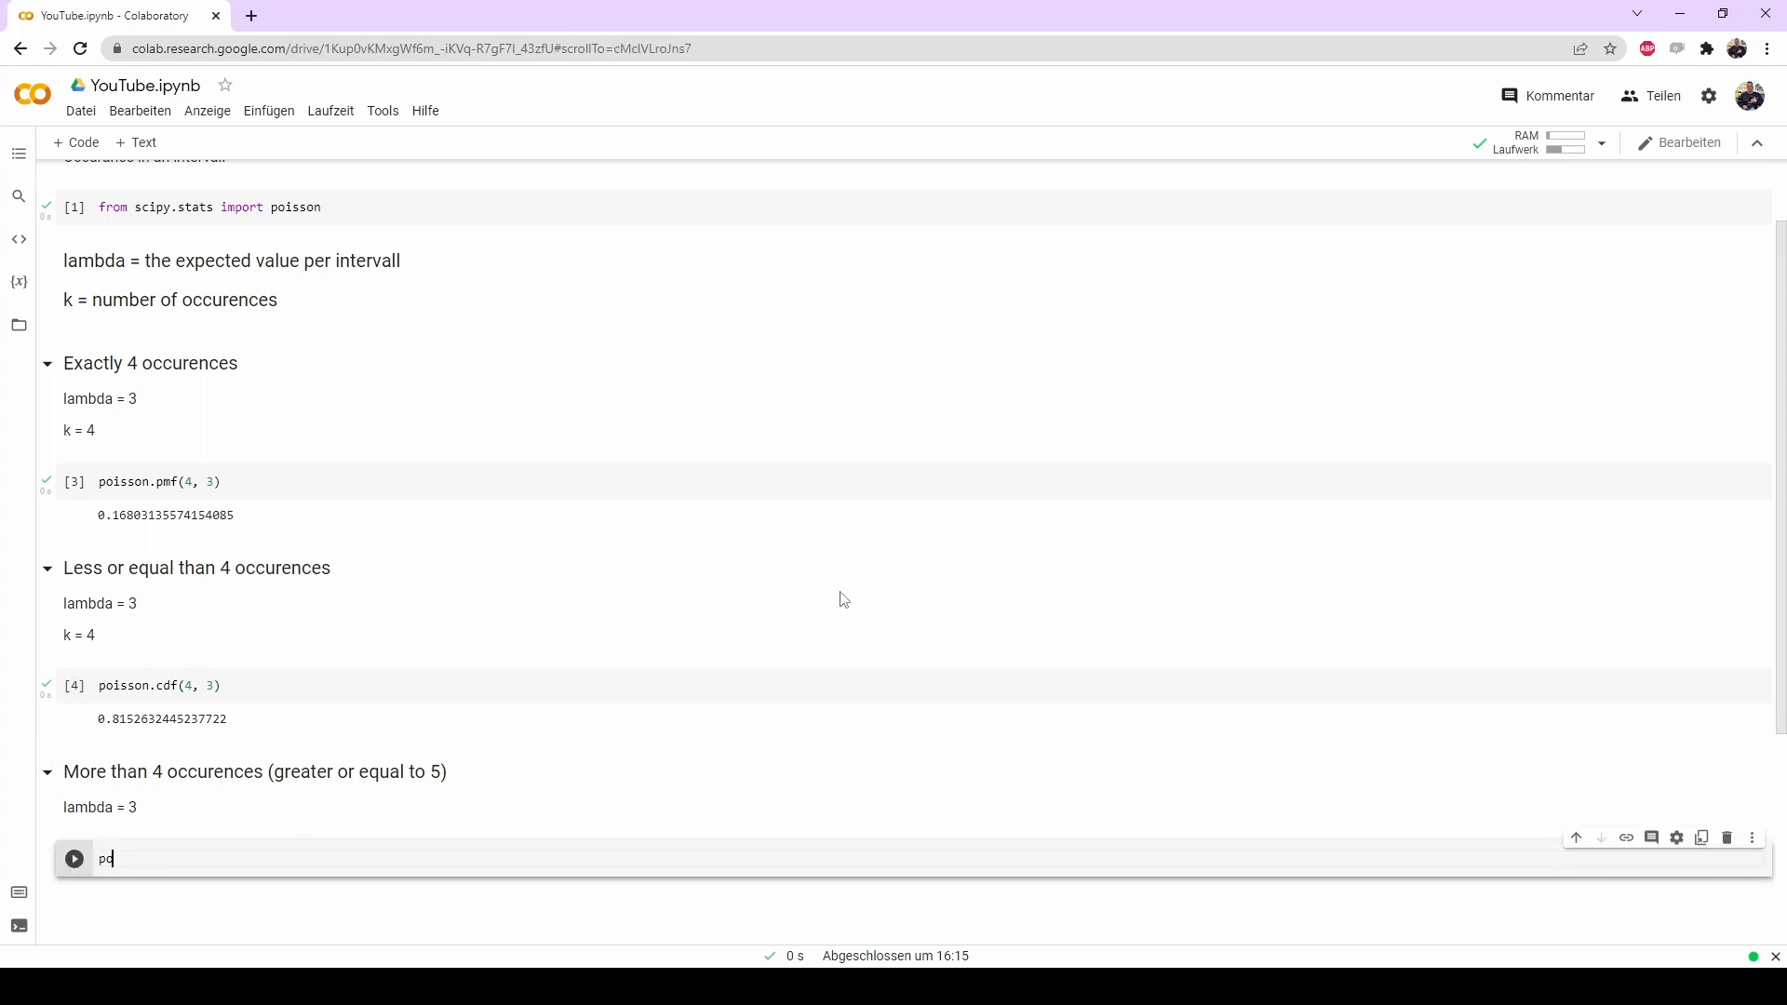
{"action": "type", "text": "poisson."}
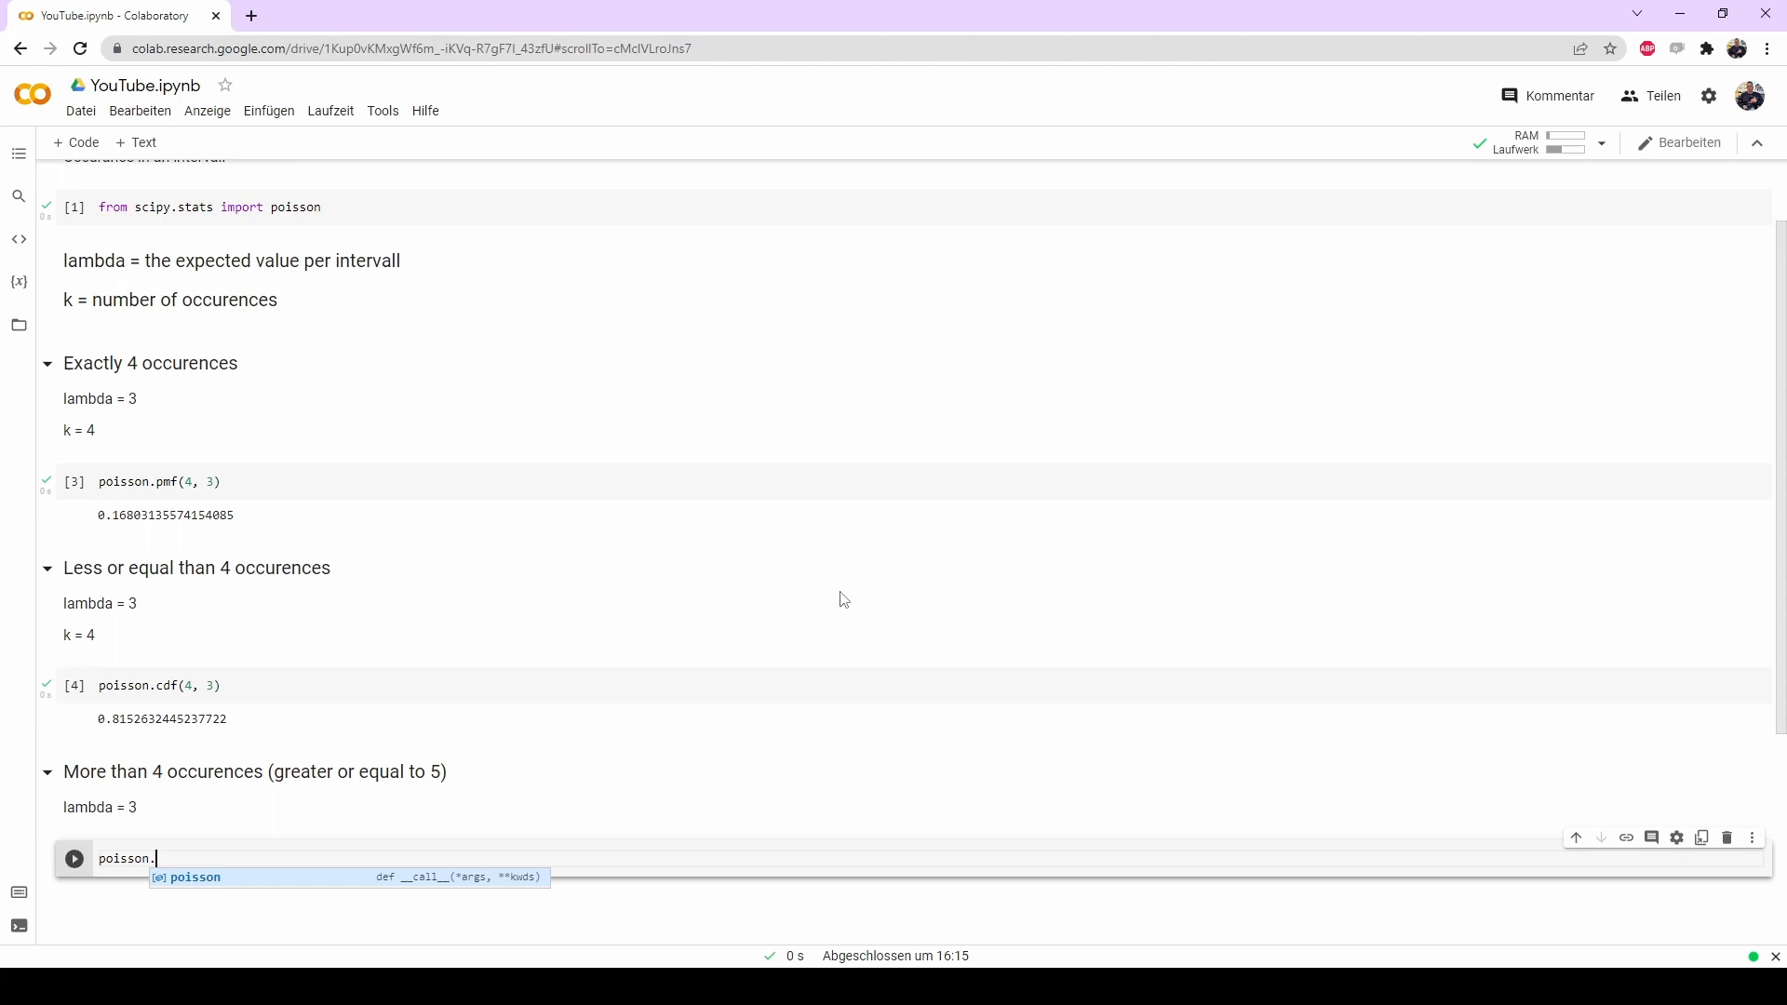
{"action": "type", "text": "sf"}
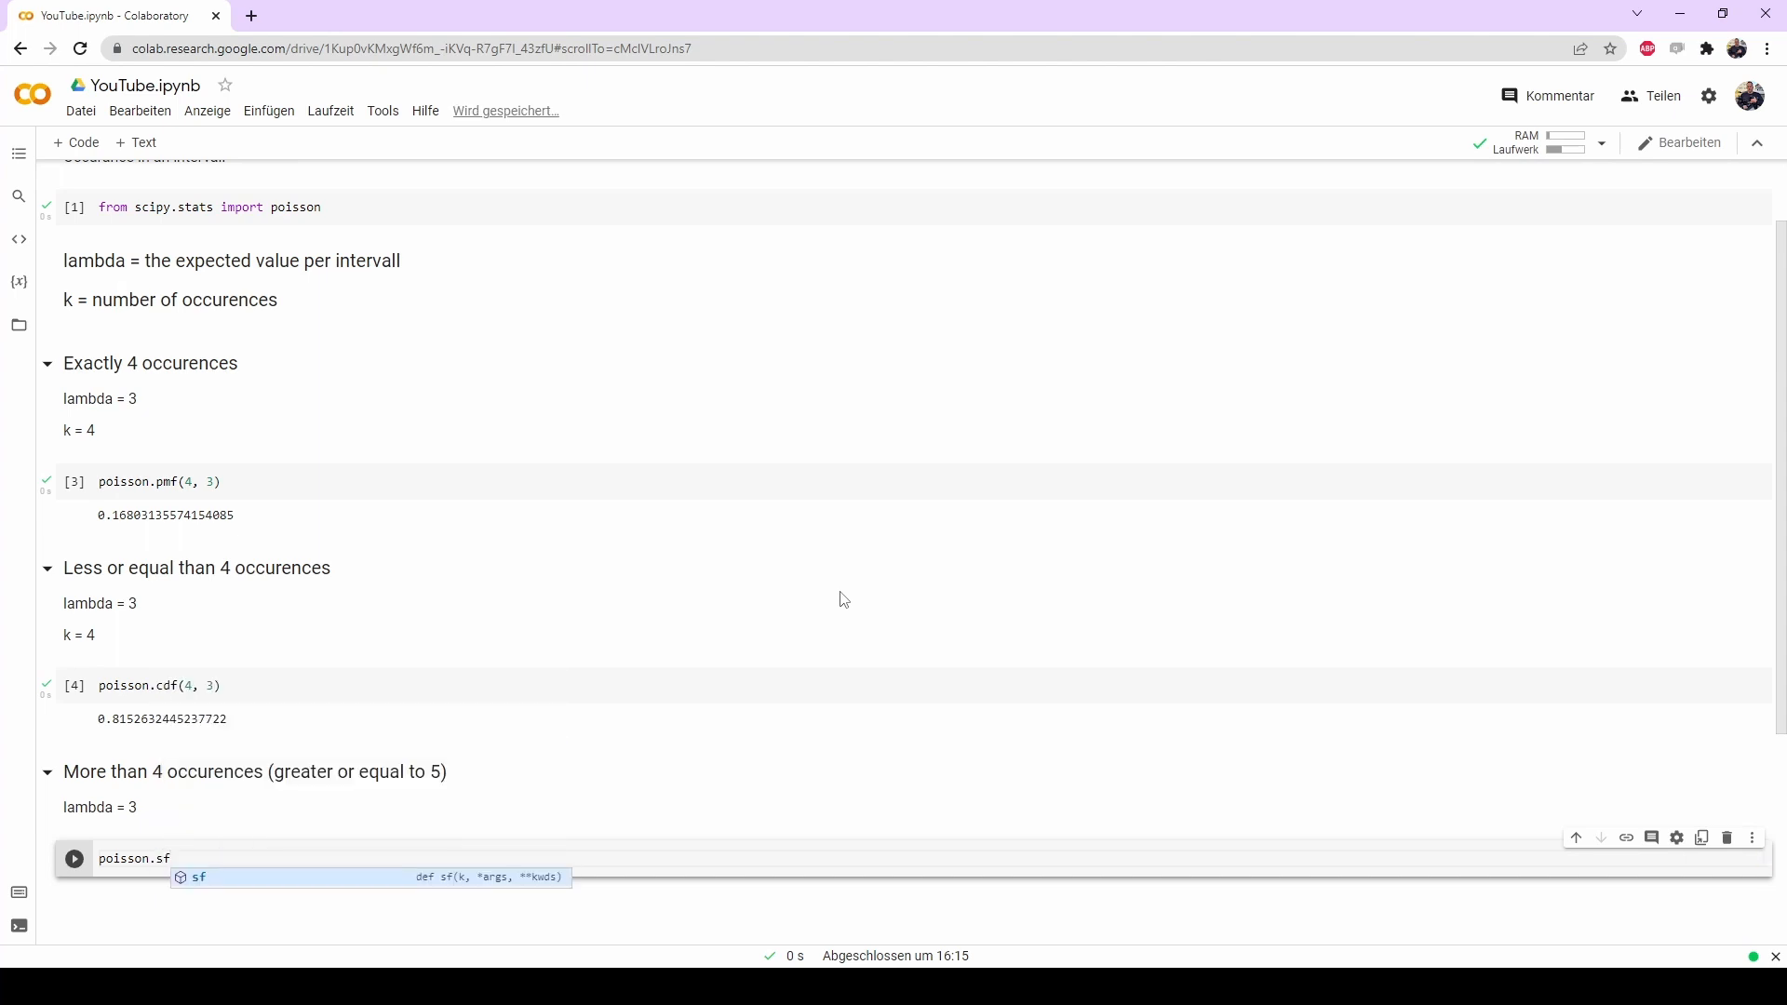
{"action": "type", "text": "()"}
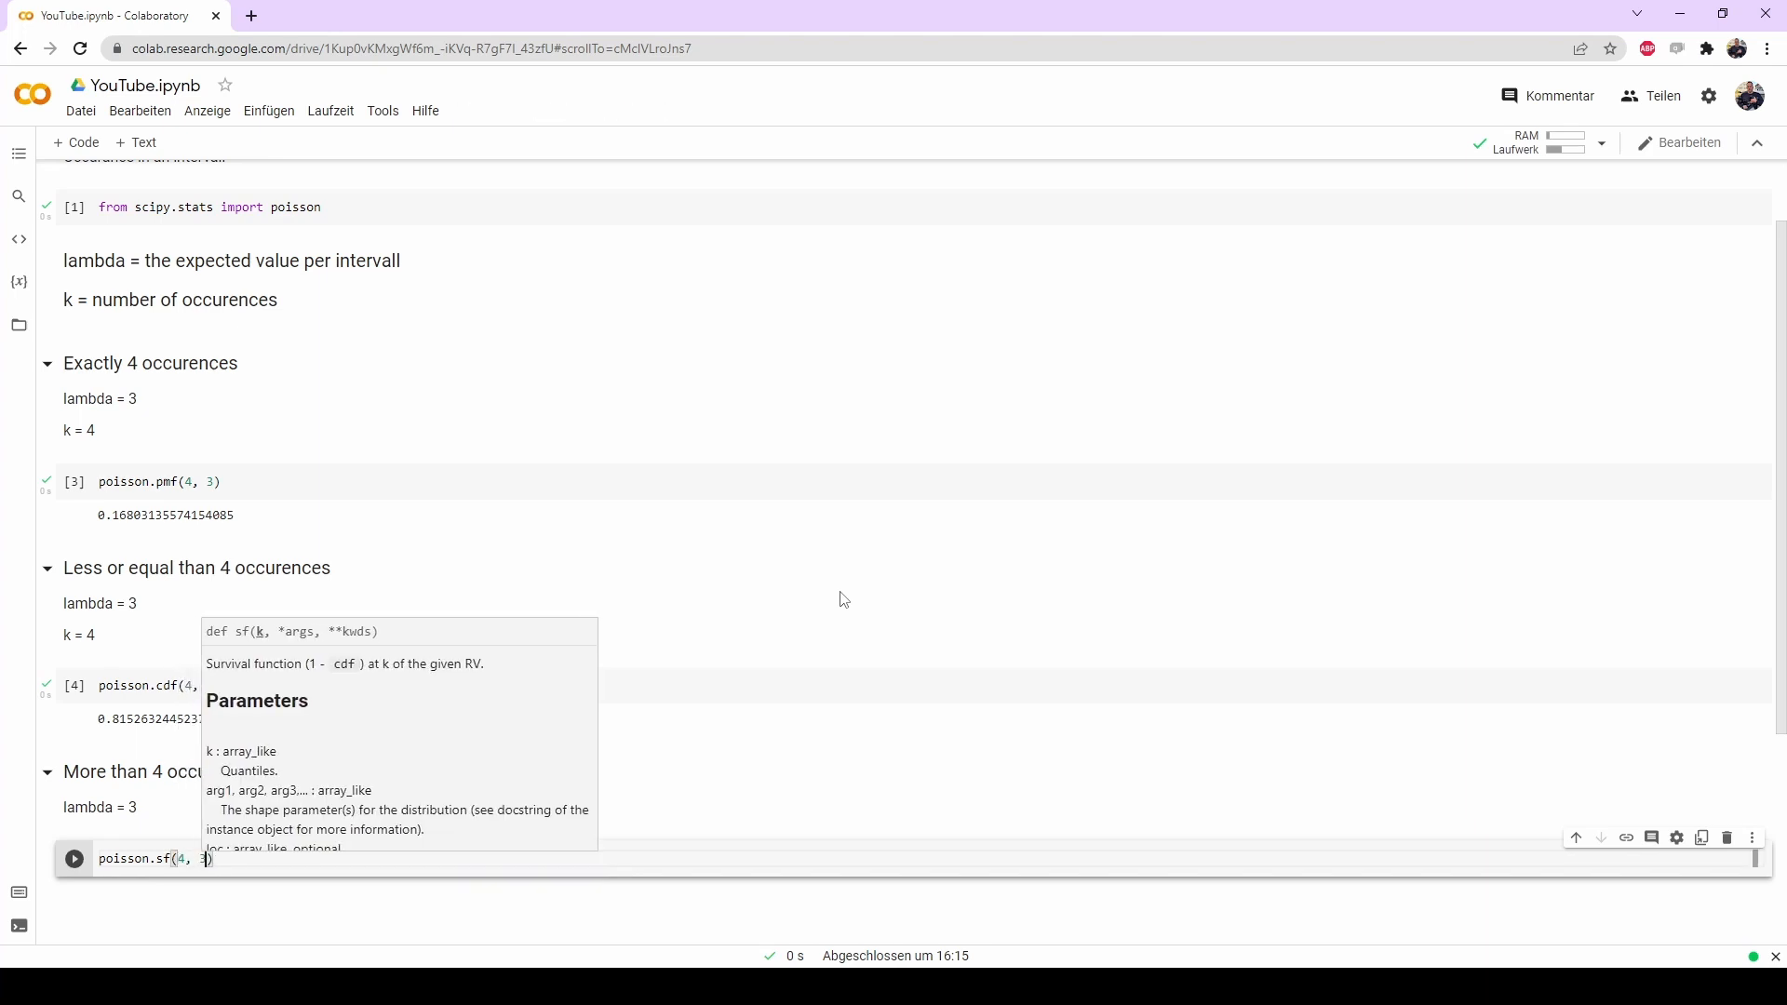
{"action": "left_click", "coordinate": [73, 859]}
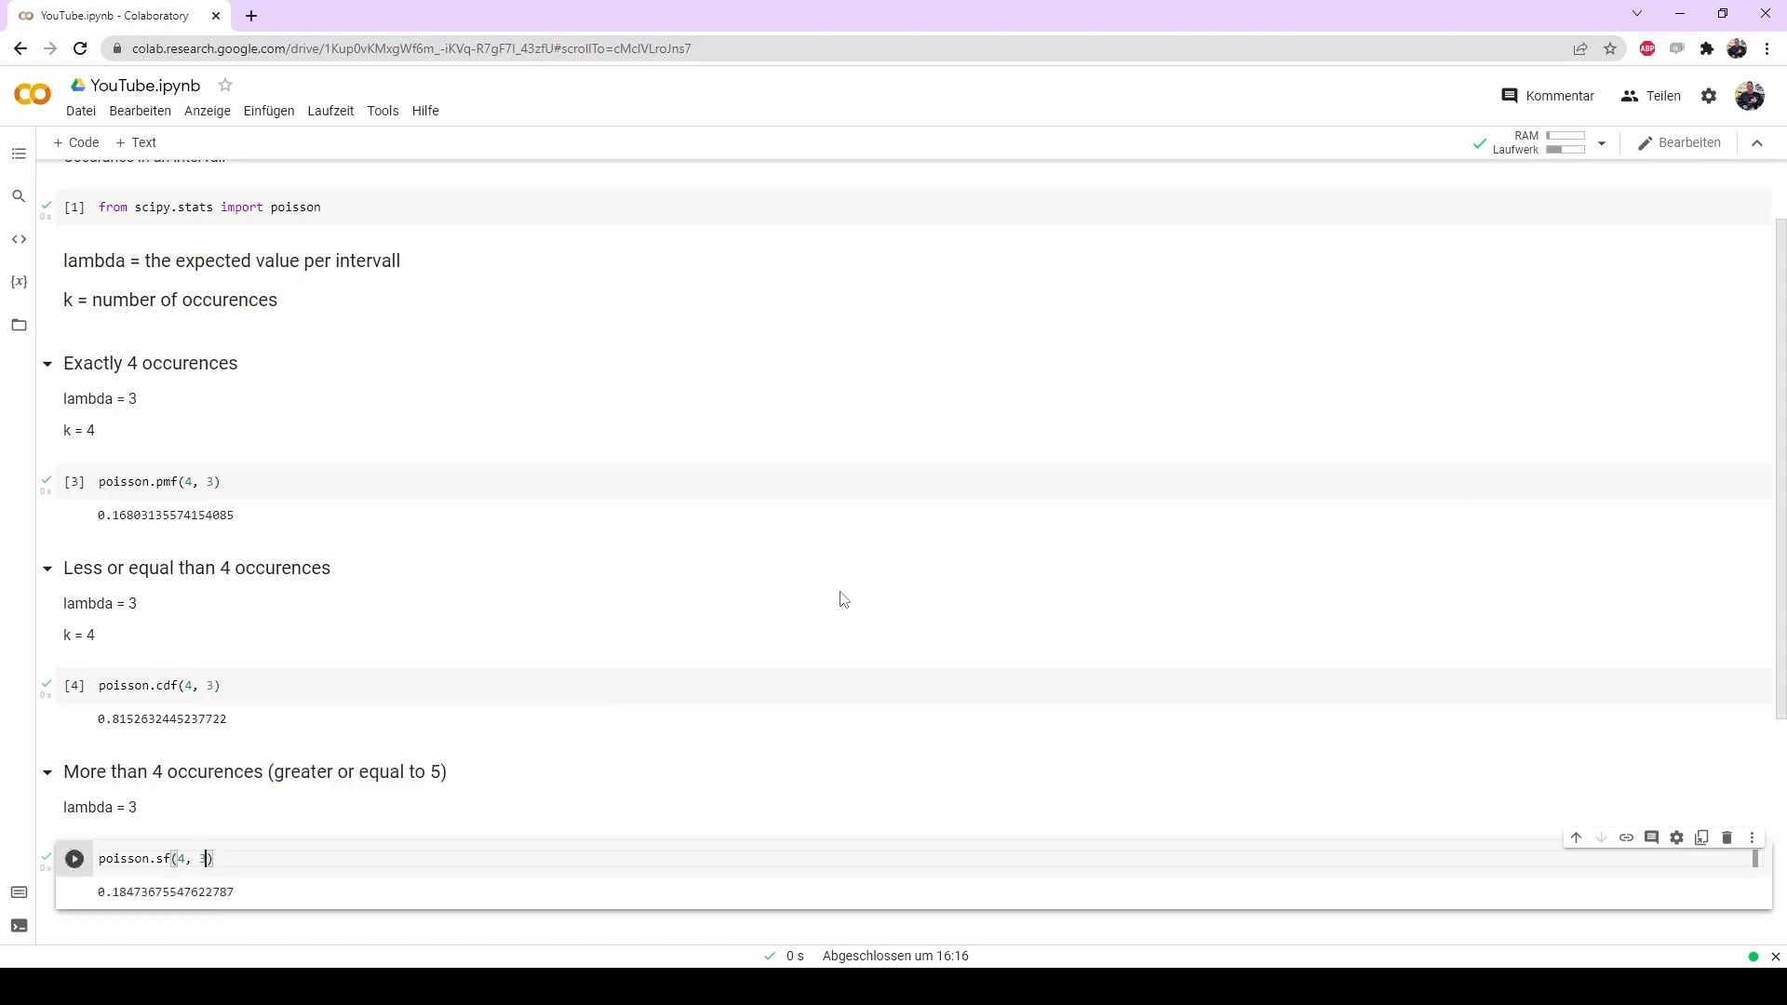